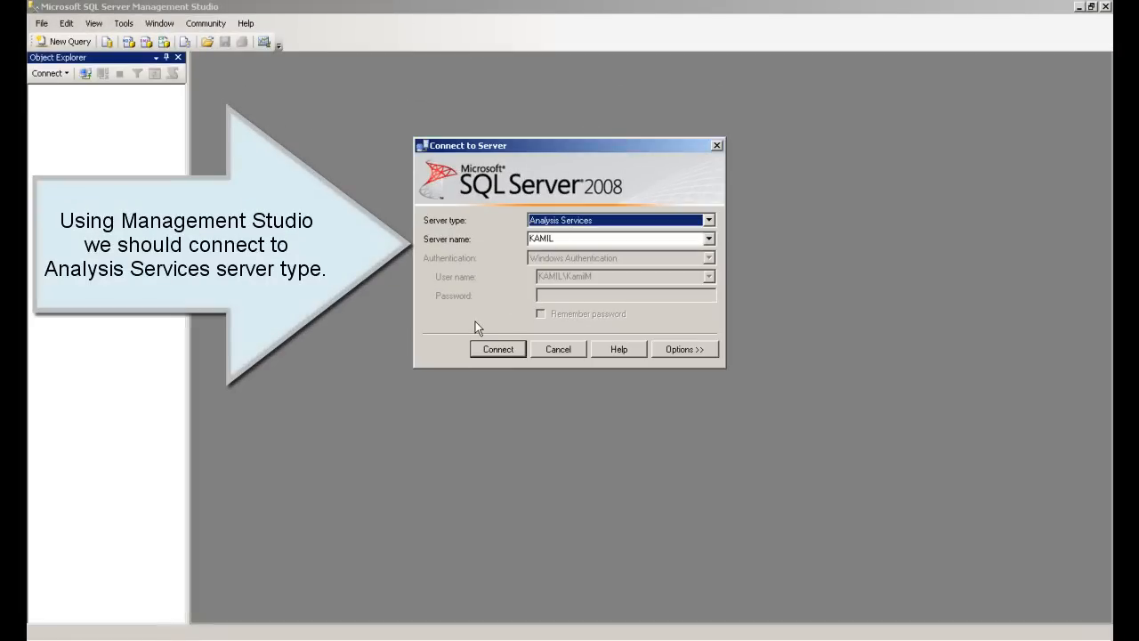
pyautogui.moveTo(498, 348)
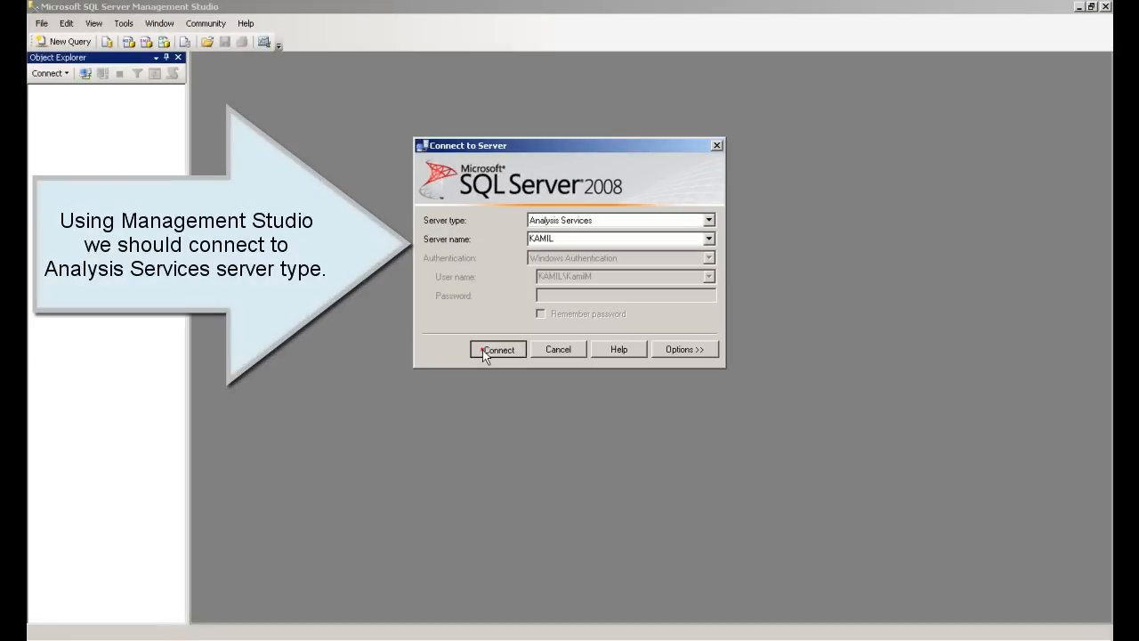
# Connect to the KAMIL Analysis Services server
pyautogui.click(498, 349)
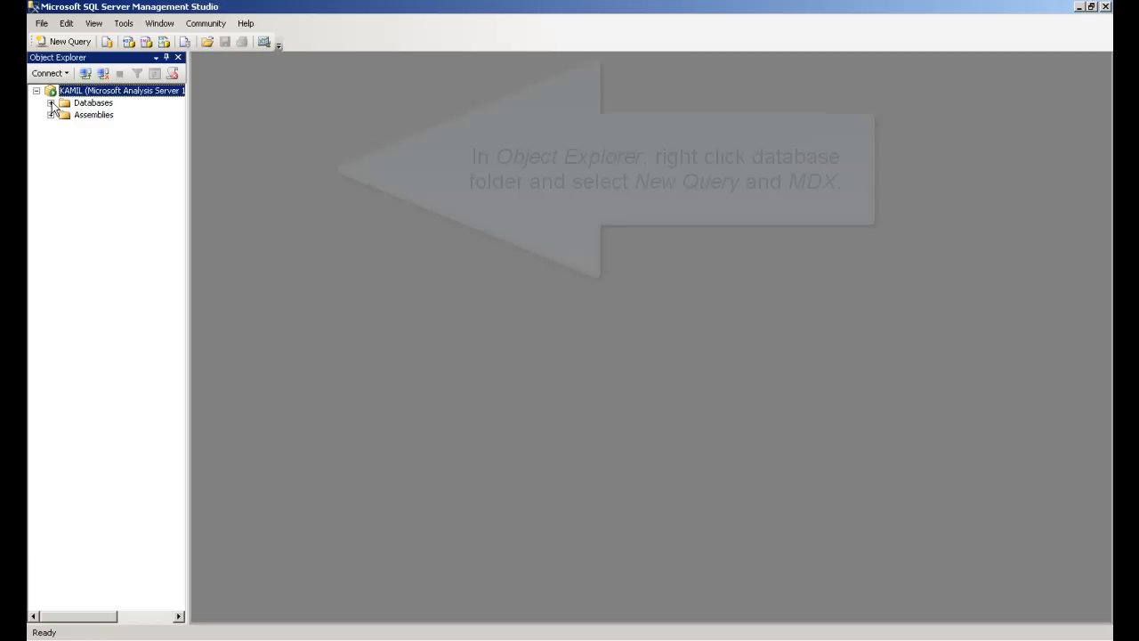
# Expand Databases and start a new MDX query on Car_transactions_OLAP
pyautogui.click(51, 102)
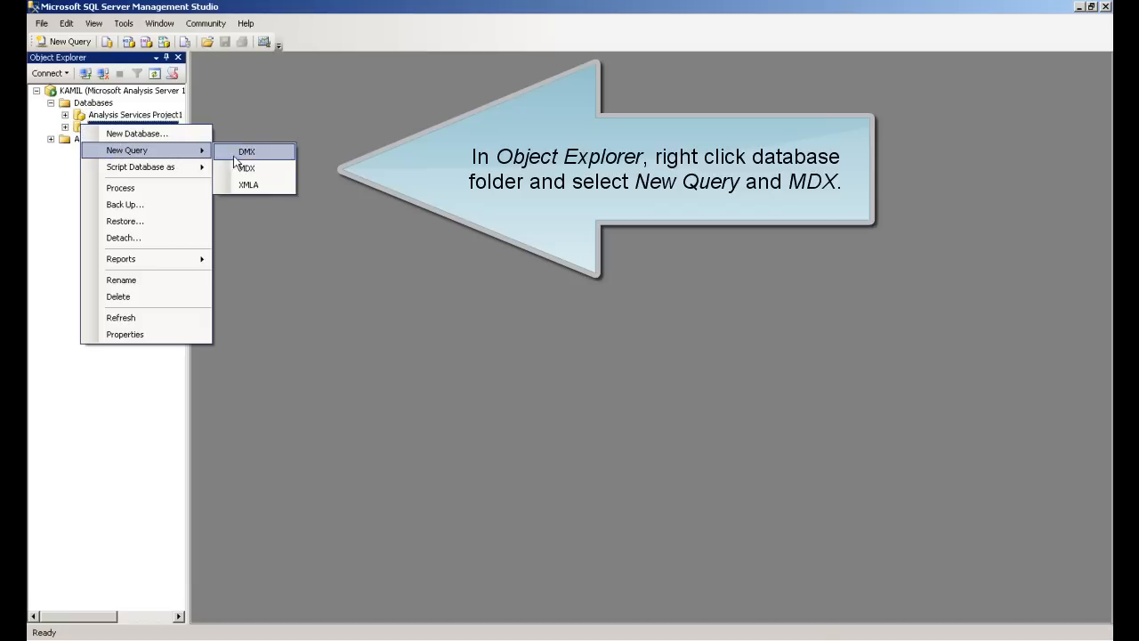
pyautogui.moveTo(271, 173)
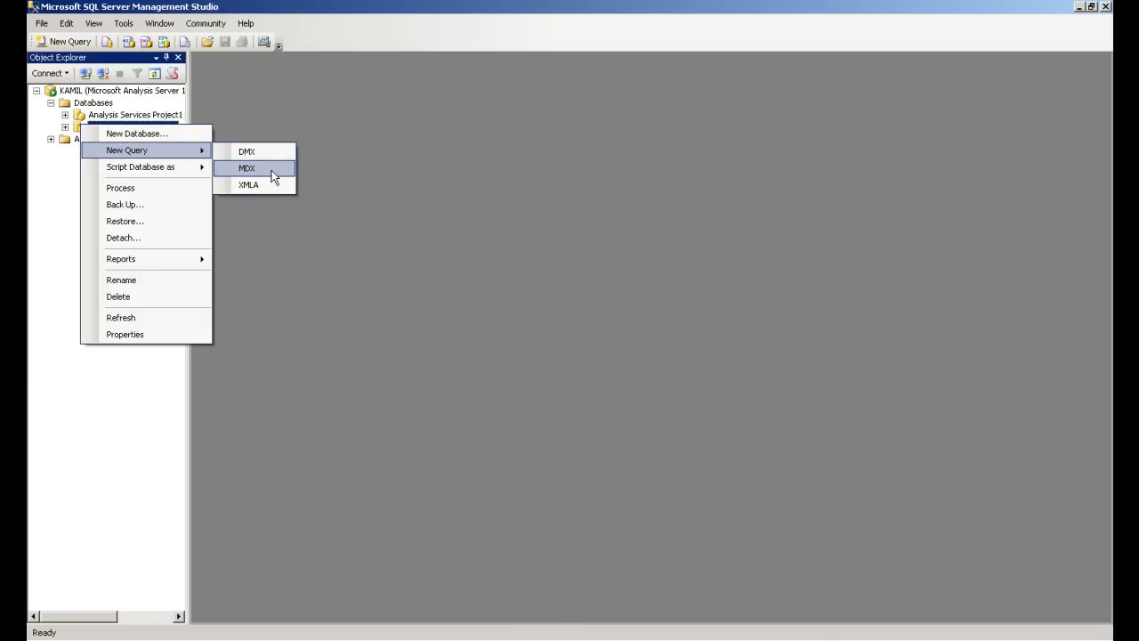
pyautogui.click(246, 168)
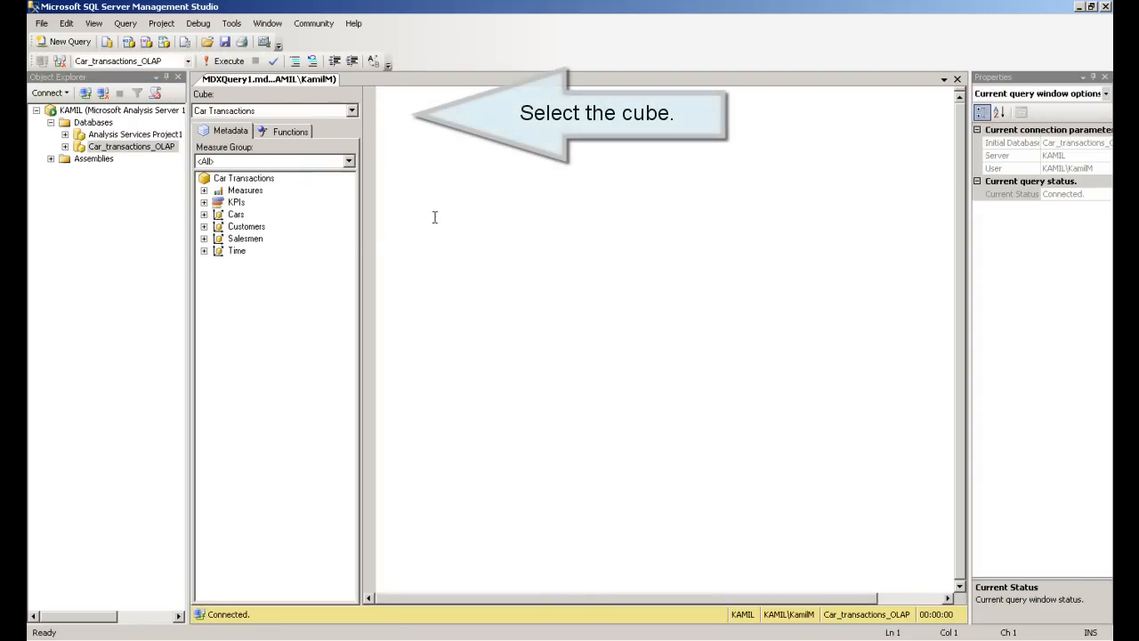
# Choose the Car Transactions cube, expand Measures and Cars metadata, and begin a SELECT
pyautogui.click(351, 110)
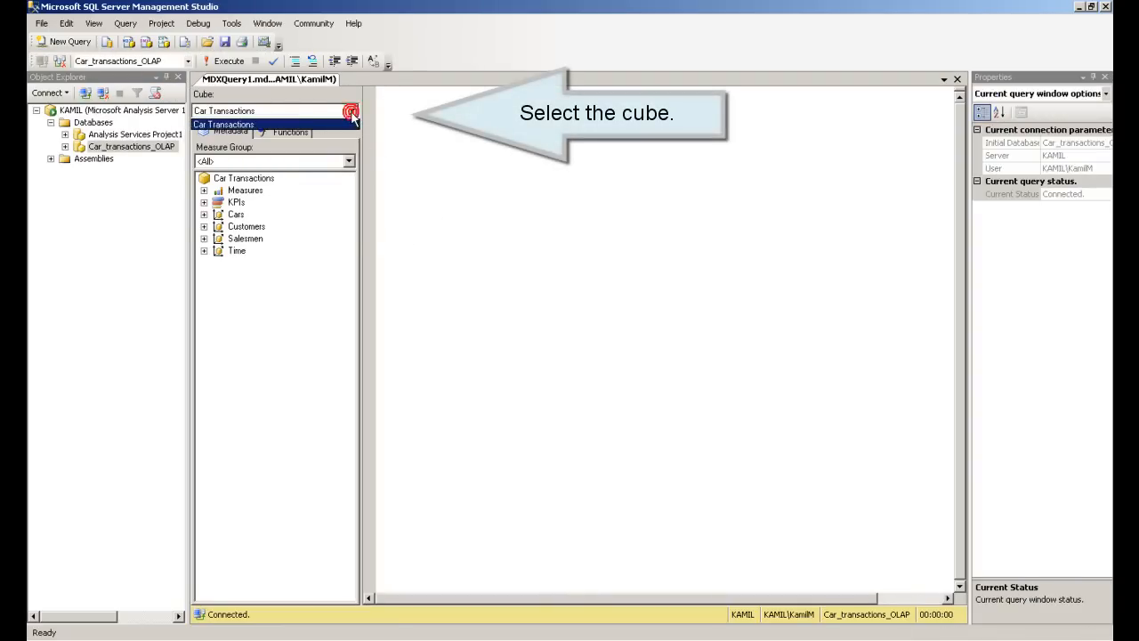
pyautogui.click(223, 124)
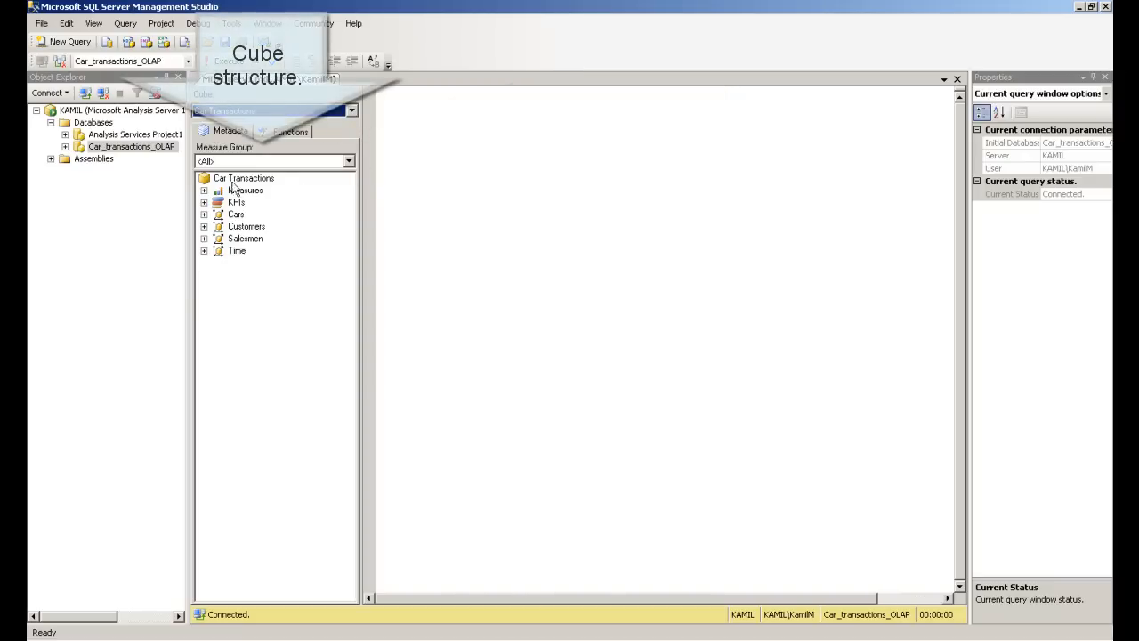
pyautogui.click(204, 191)
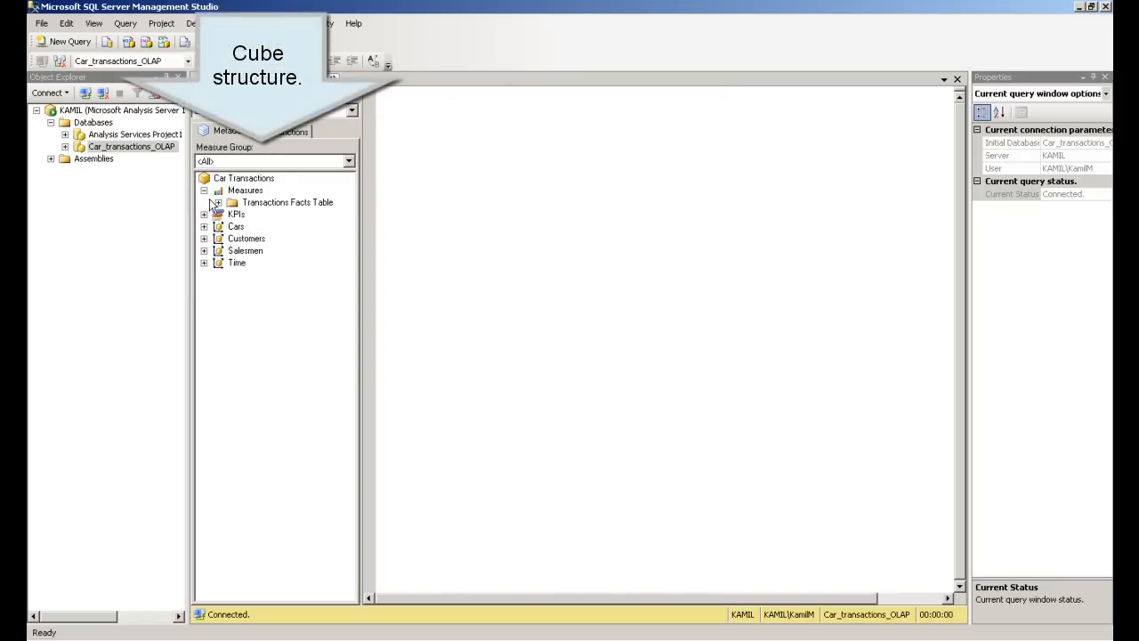
pyautogui.click(204, 202)
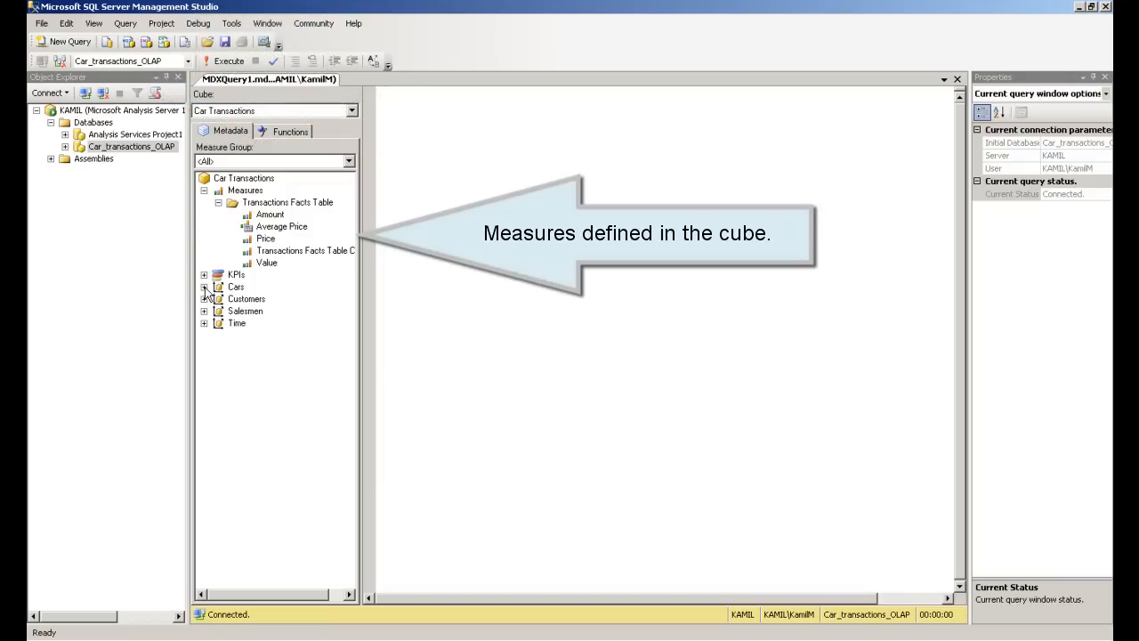
pyautogui.click(204, 286)
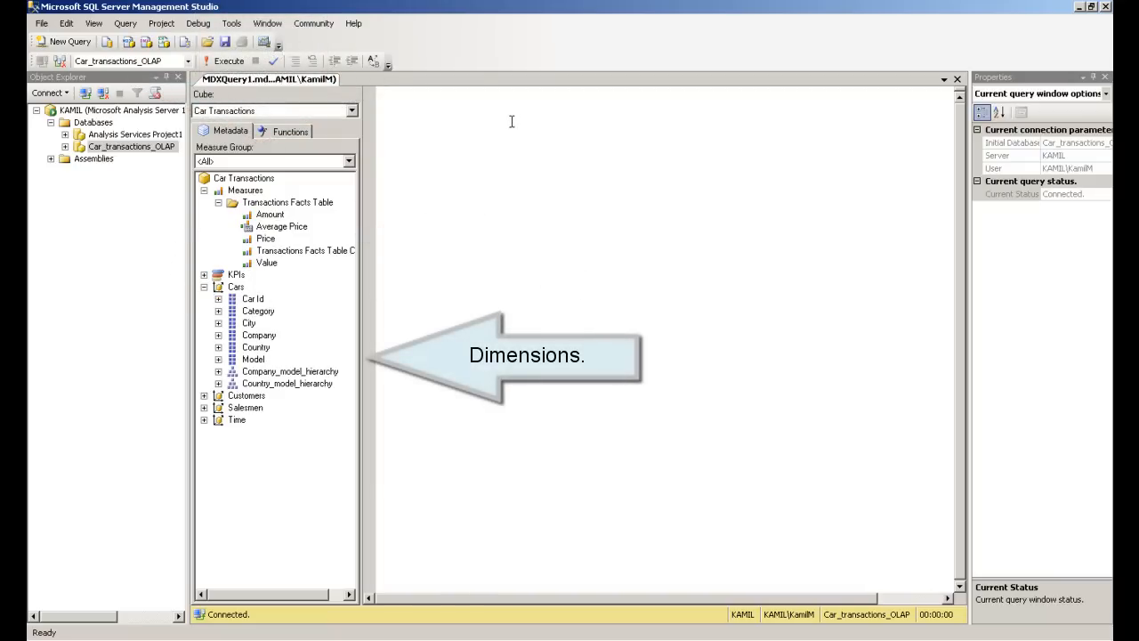
pyautogui.write('SELECT')
pyautogui.write('[Measures].[Amount] ON COLUMNS')
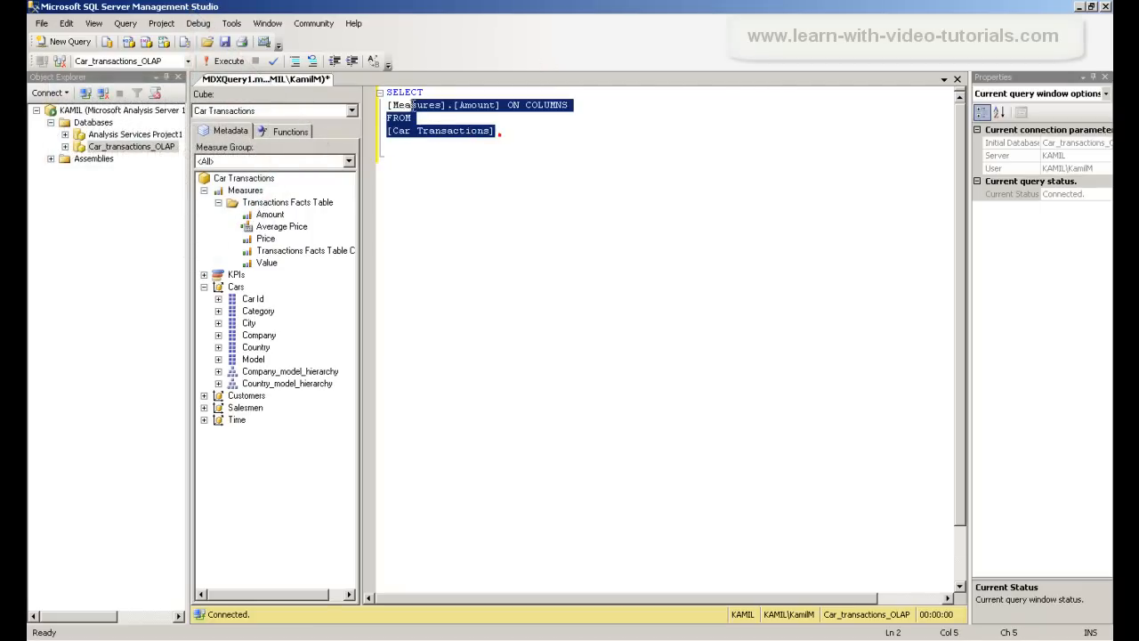
# Execute the [Measures].[Amount] query, returning 119
pyautogui.click(228, 60)
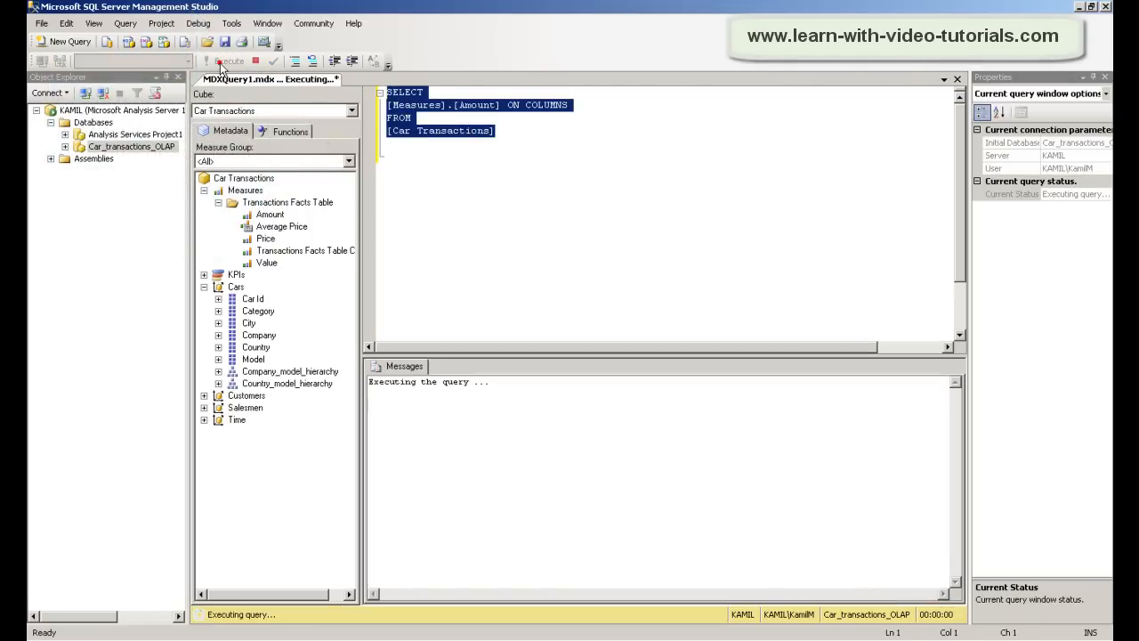
pyautogui.click(228, 60)
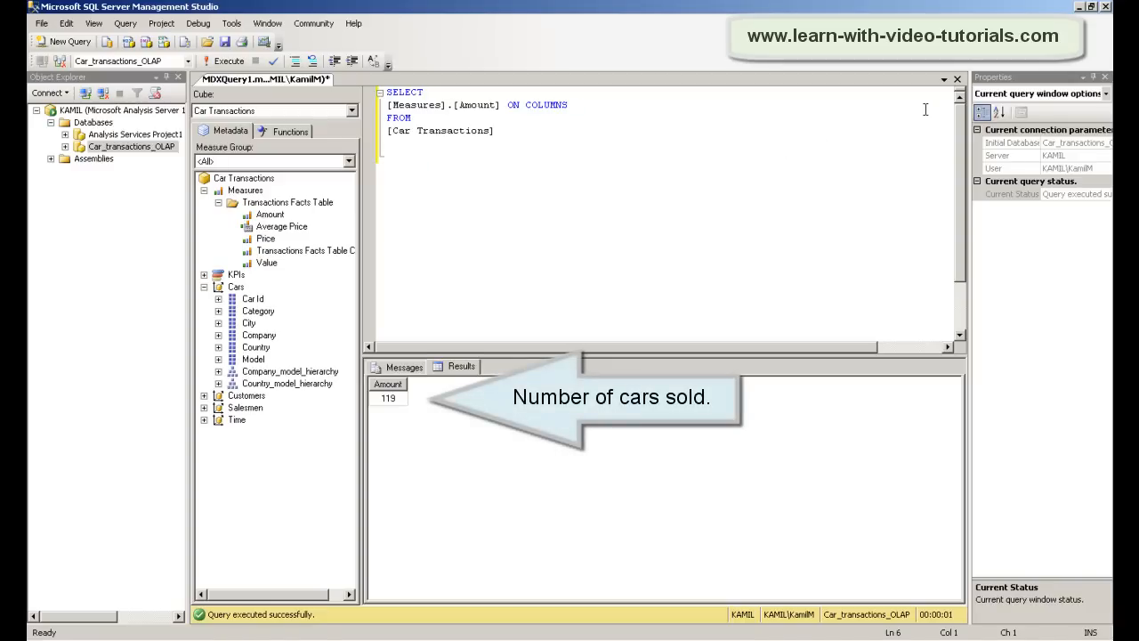
pyautogui.click(387, 155)
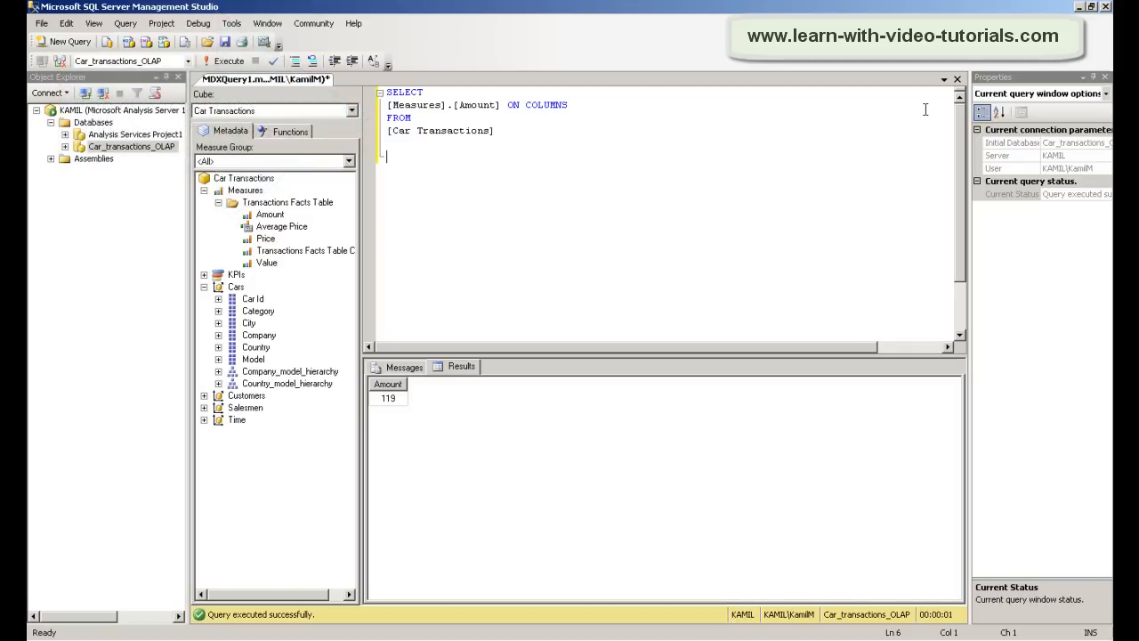
# Write and run the Transactions Facts Table Count query, returning 117
pyautogui.write('SELECT')
pyautogui.write('[Measures].[Transactions Facts Table C')
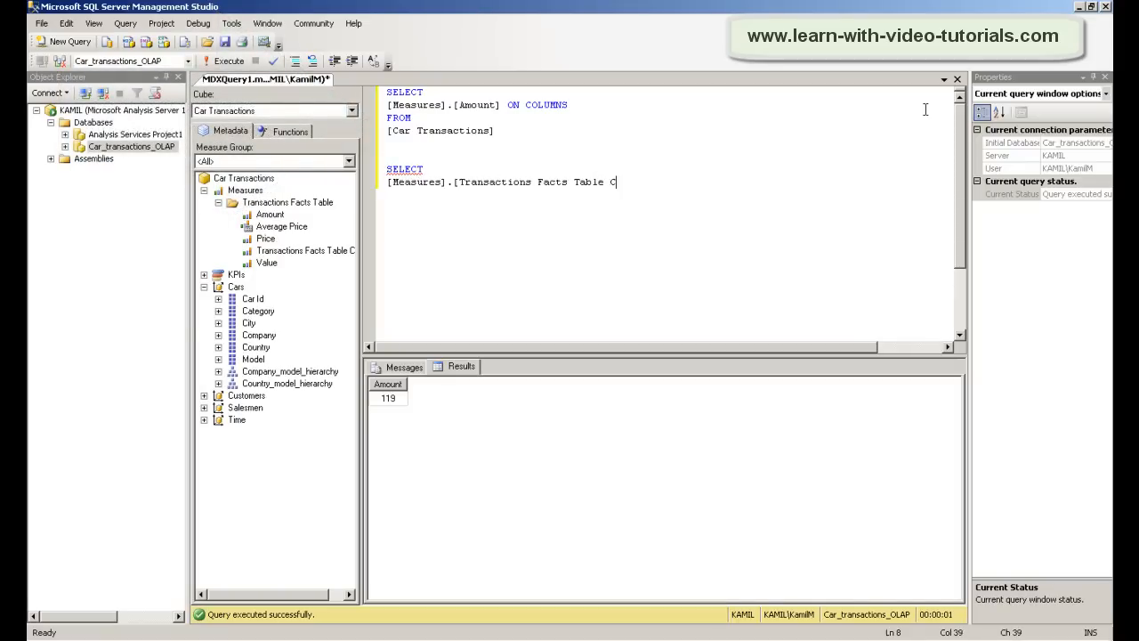
pyautogui.write('ount] ON COLUMNS')
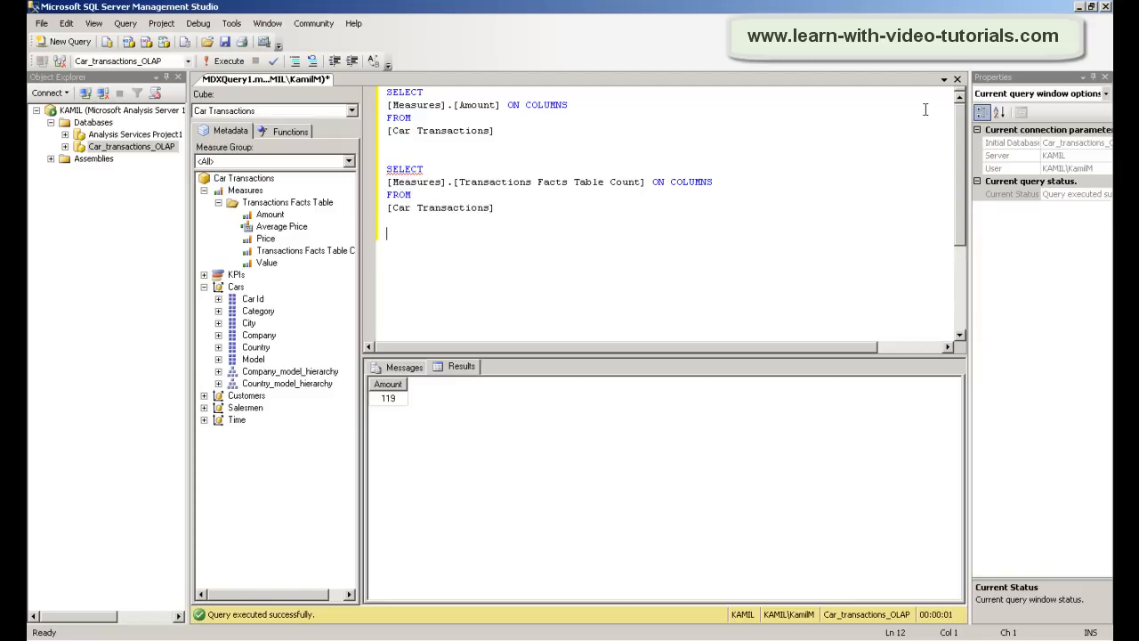
pyautogui.doubleClick(439, 208)
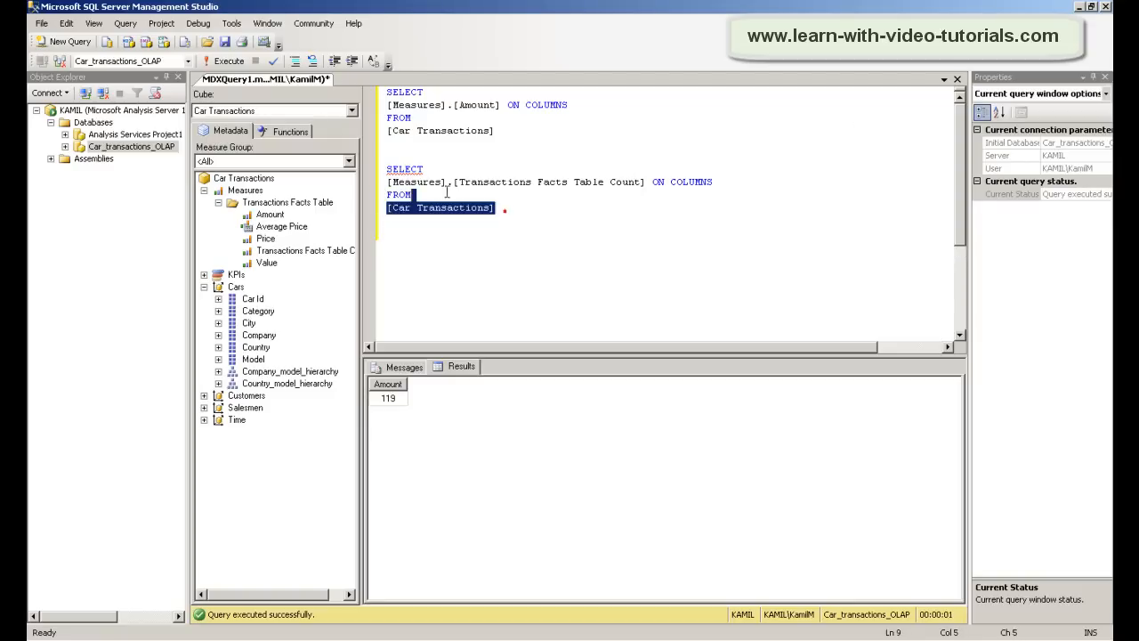
pyautogui.click(224, 60)
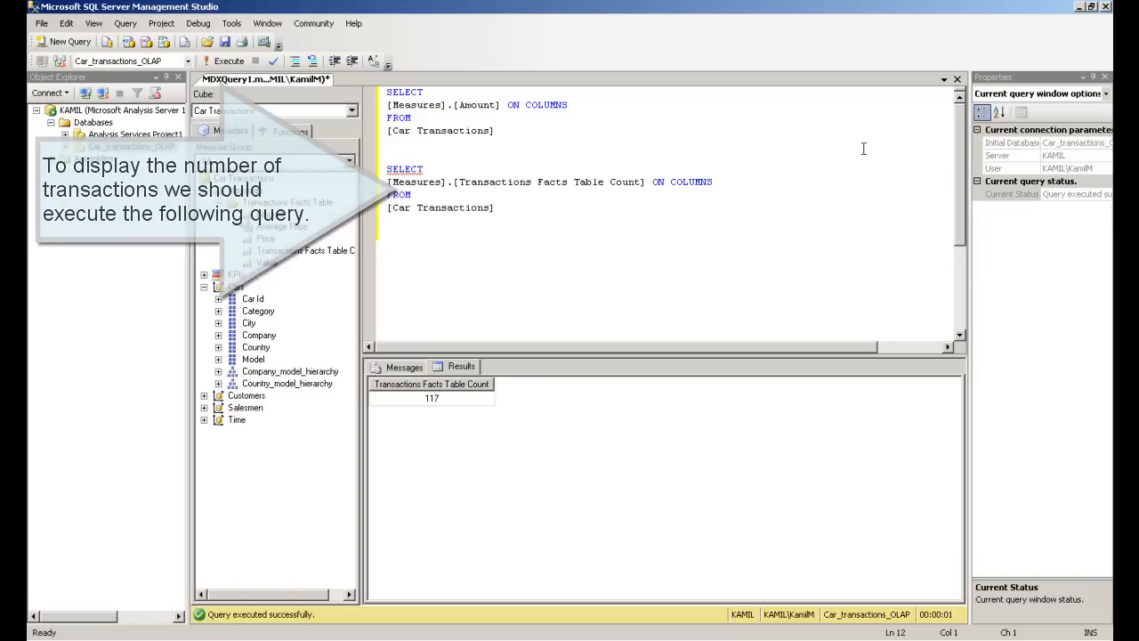
# Write SELECT [Measures].[Price] ON COLUMNS FROM [Car Transactions] and run it, returning 14508000
pyautogui.write('SE')
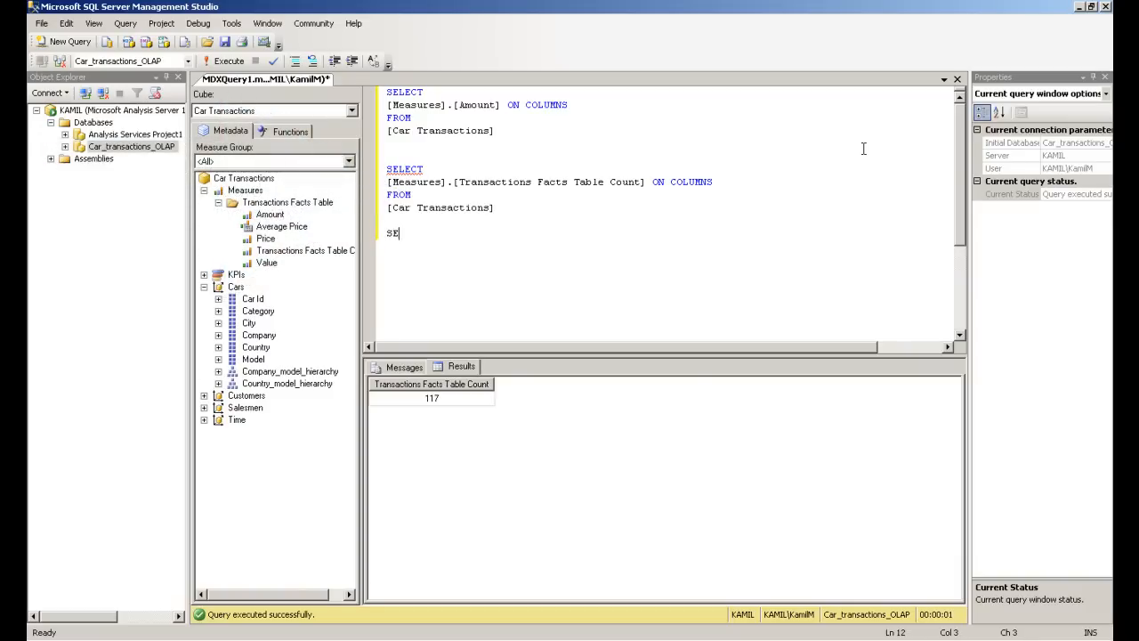
pyautogui.write('LECT')
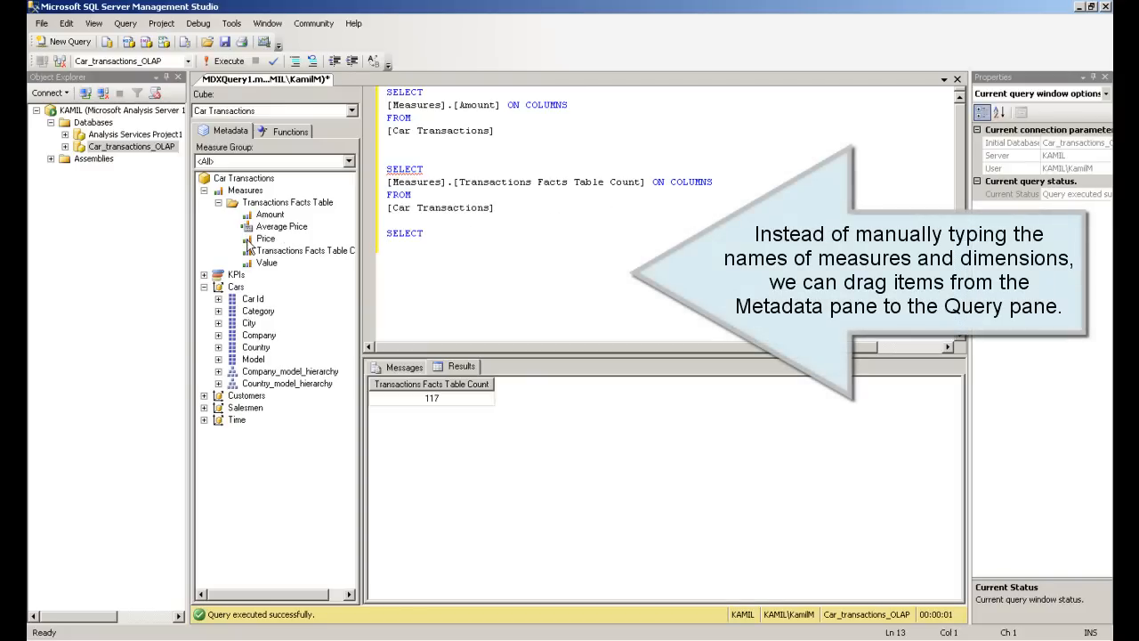
pyautogui.moveTo(265, 239); pyautogui.dragTo(440, 246)
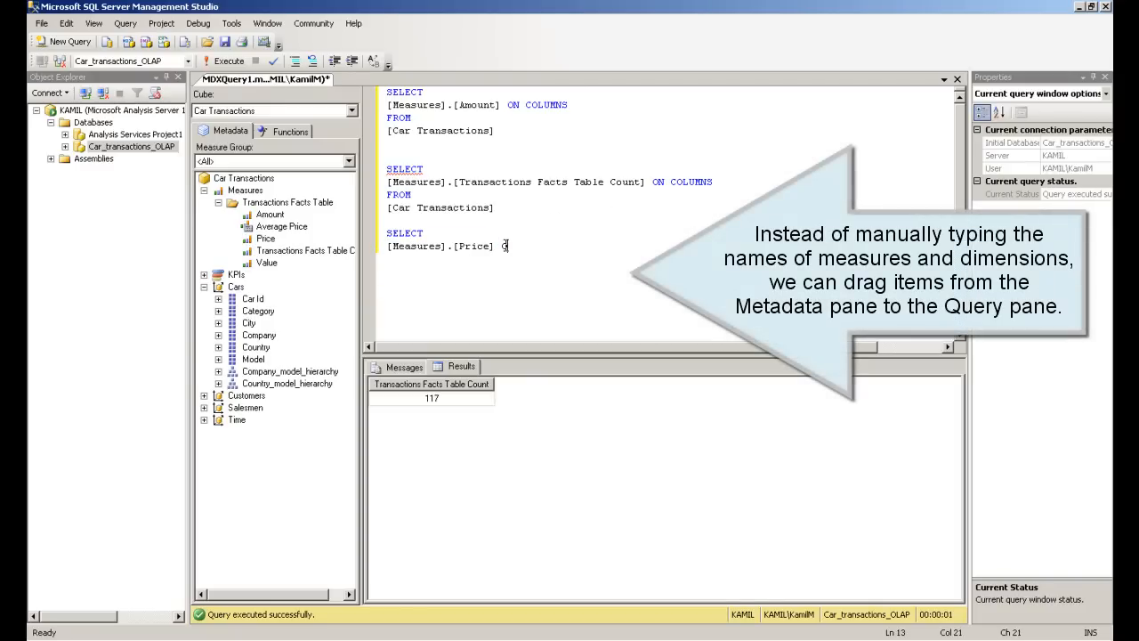
pyautogui.write('ON COLU')
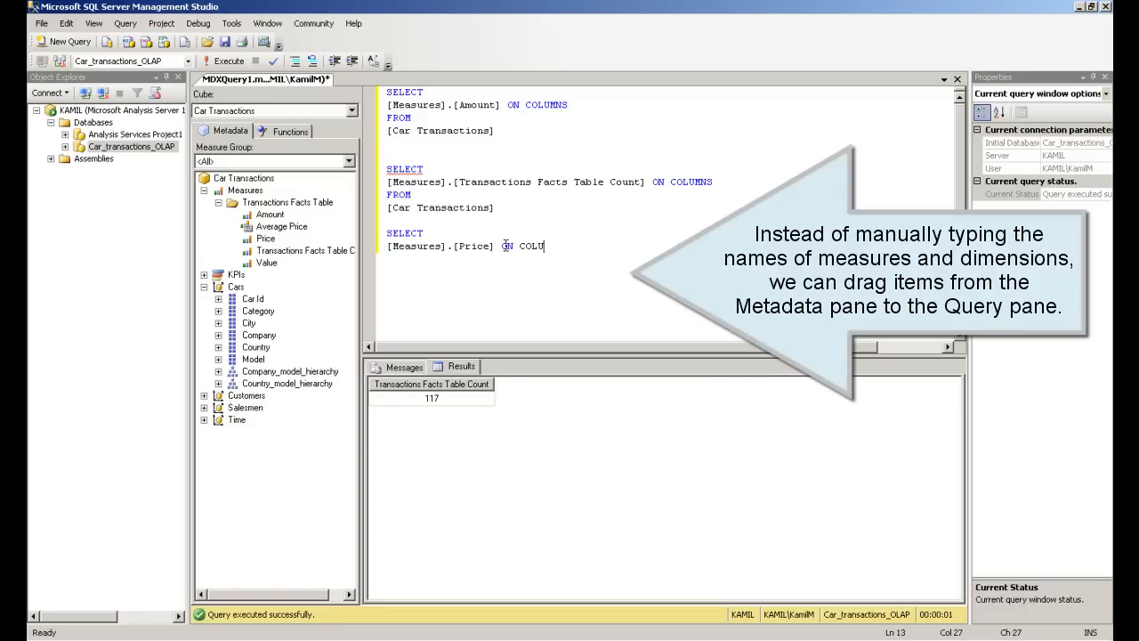
pyautogui.write('MNS')
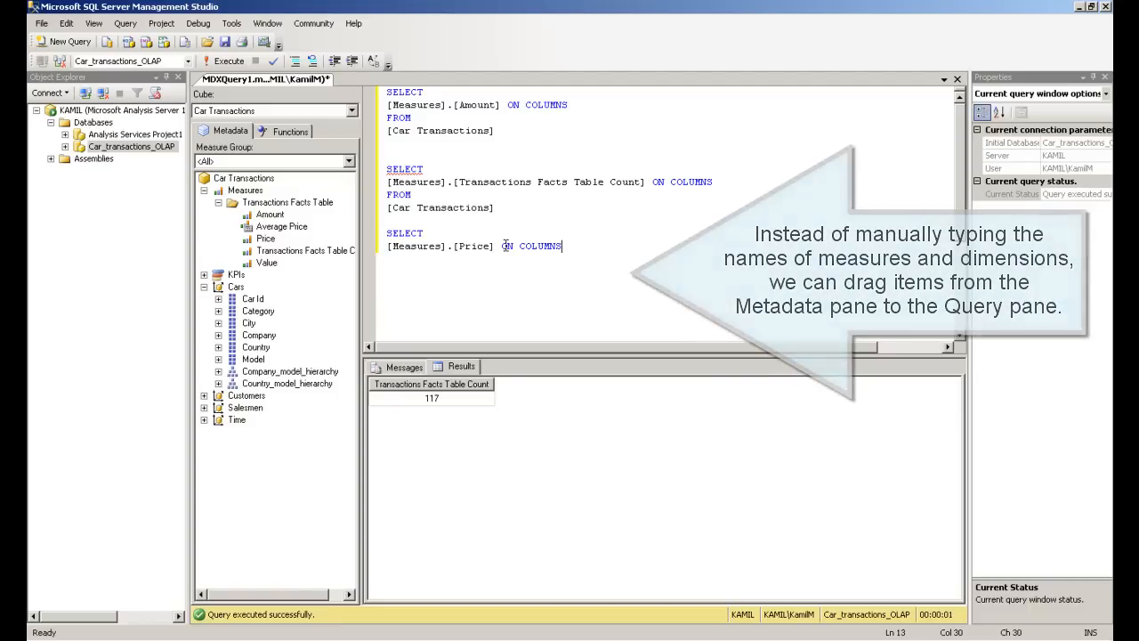
pyautogui.write('FR')
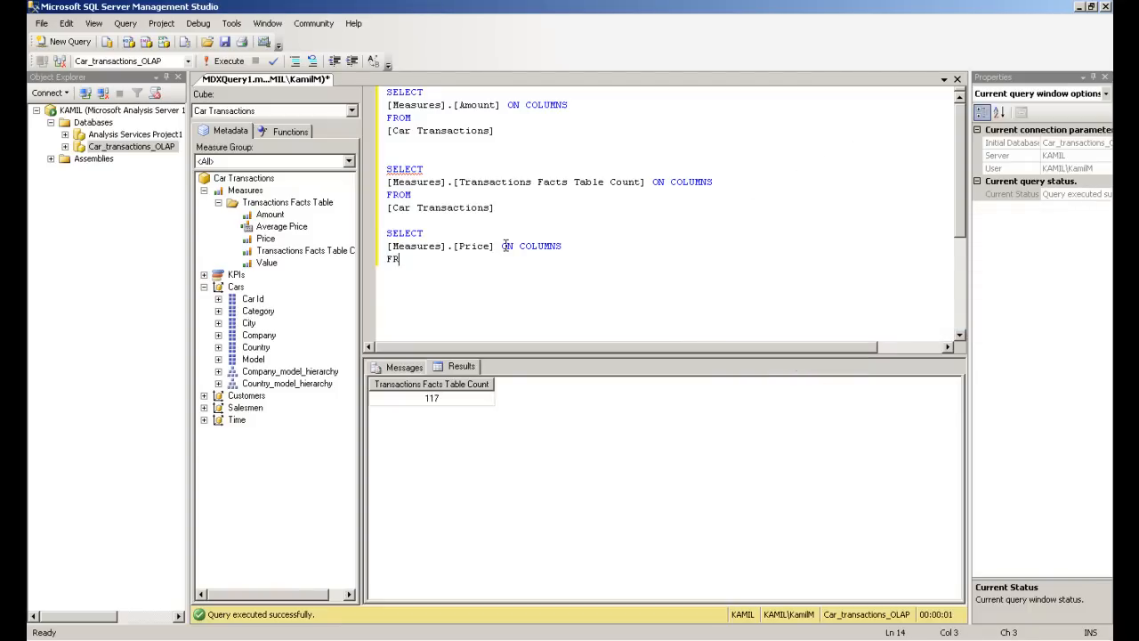
pyautogui.write('OM')
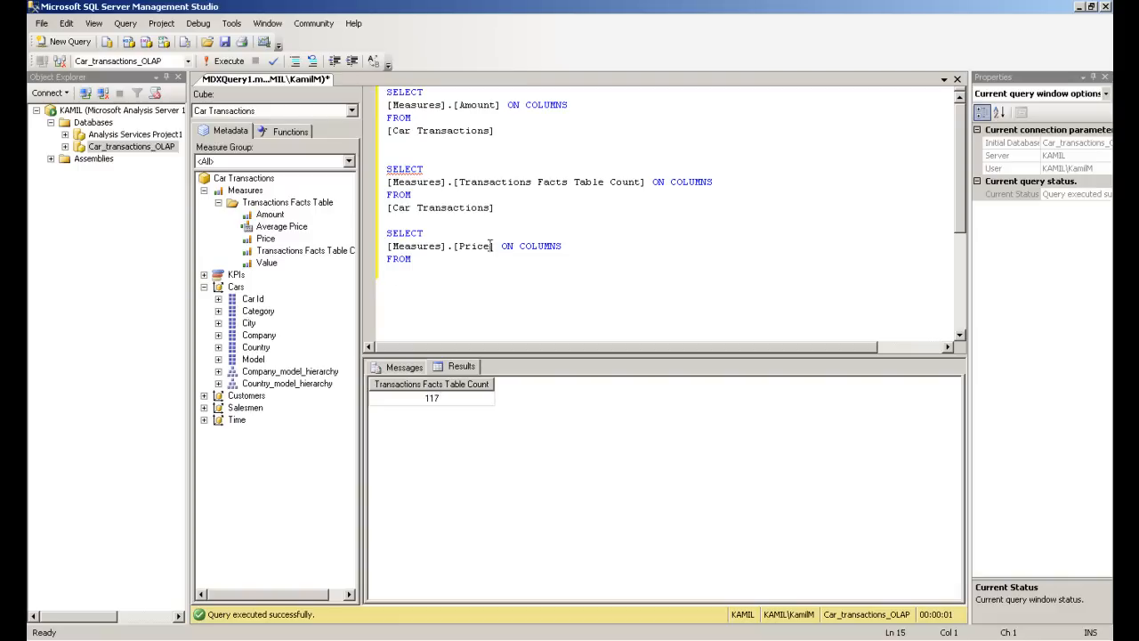
pyautogui.click(243, 178)
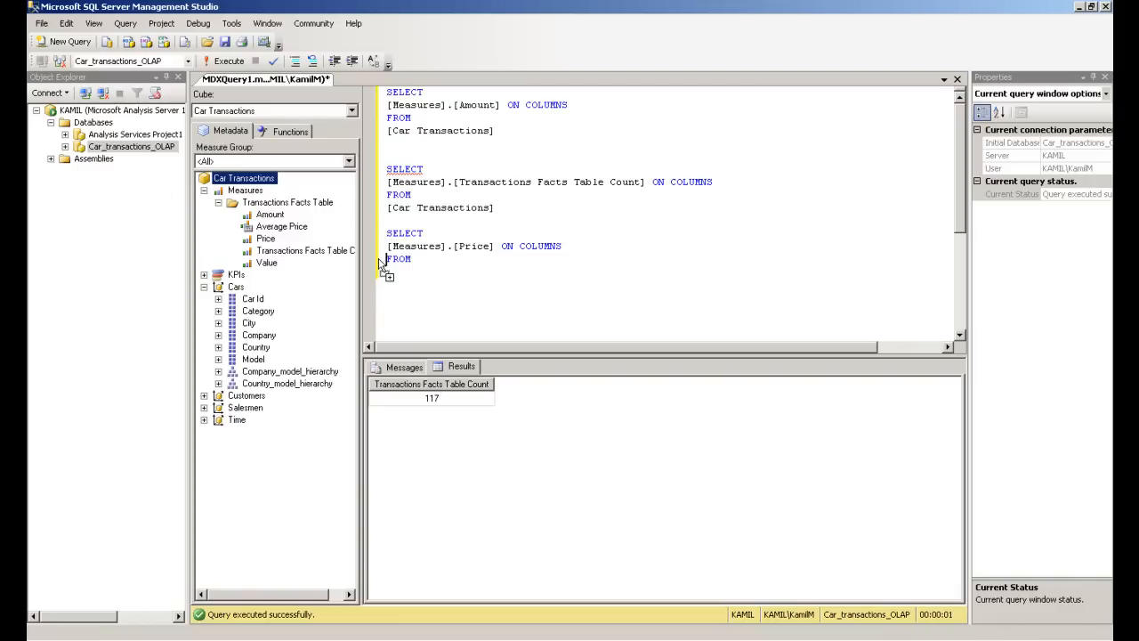
pyautogui.write('[Car Transactions]')
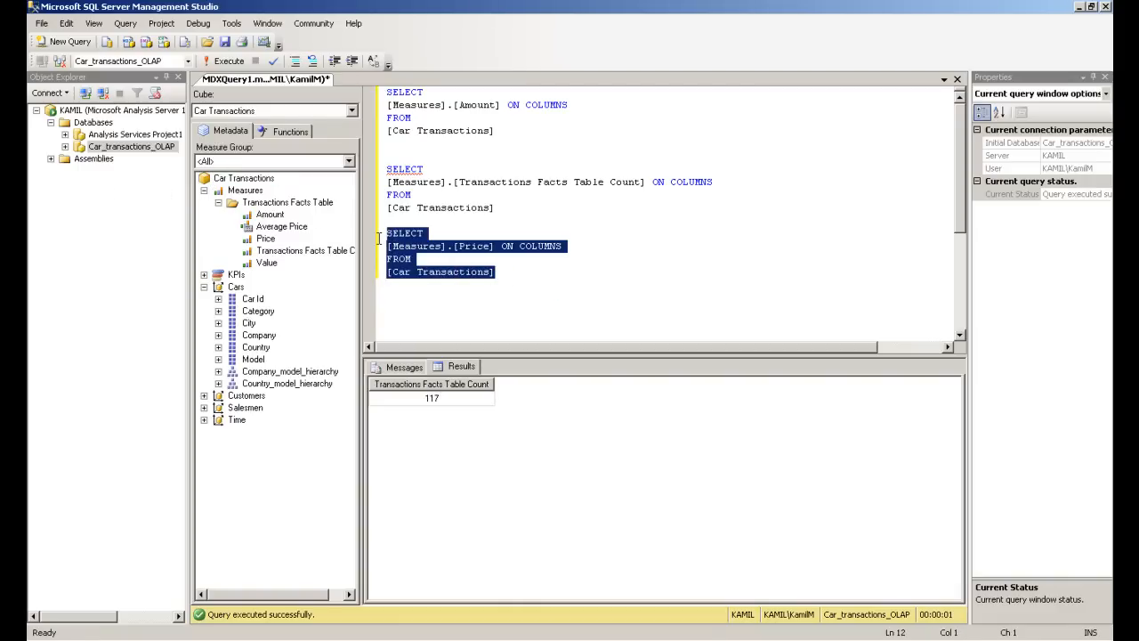
pyautogui.click(224, 61)
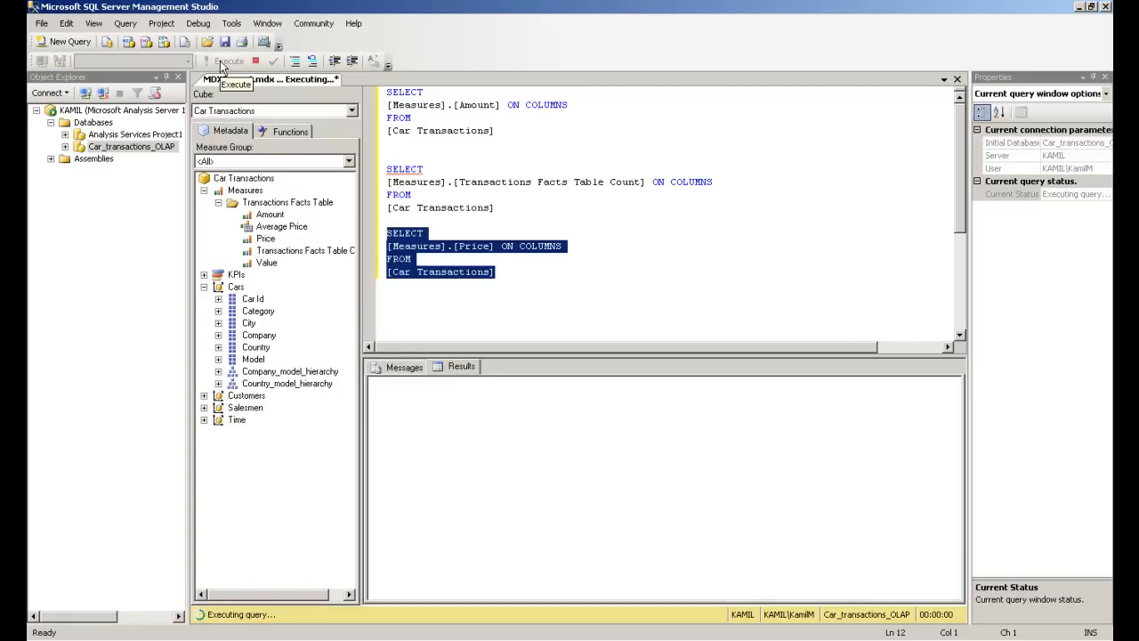
pyautogui.click(228, 60)
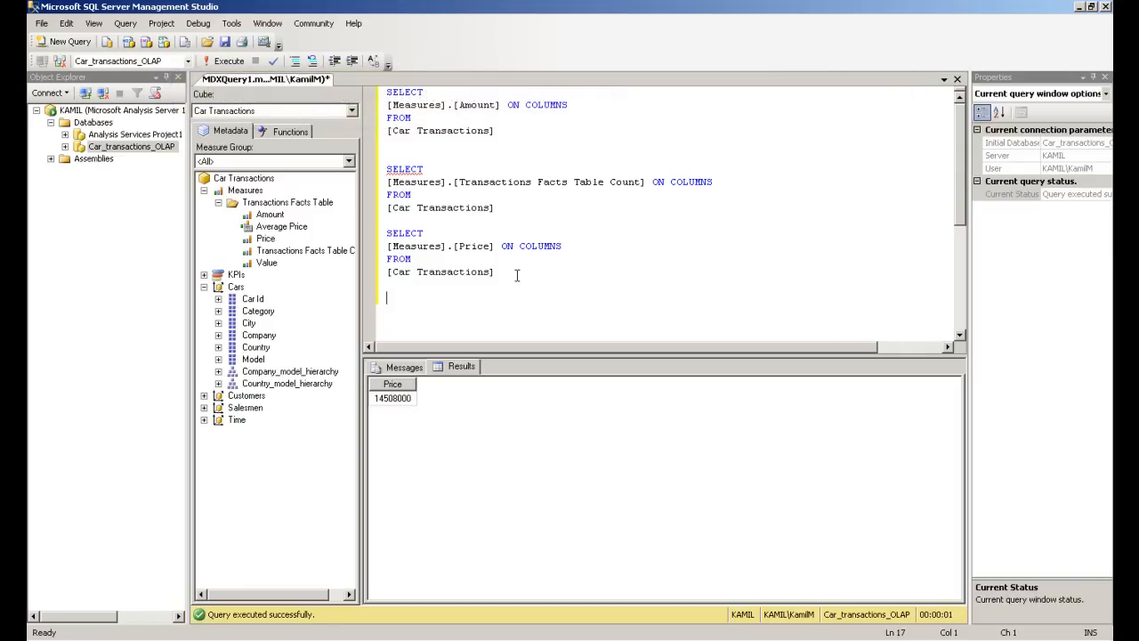
# Run Price ON COLUMNS, [Cars].[Category] ON ROWS, getting 14508000 for All
pyautogui.write('SELECT')
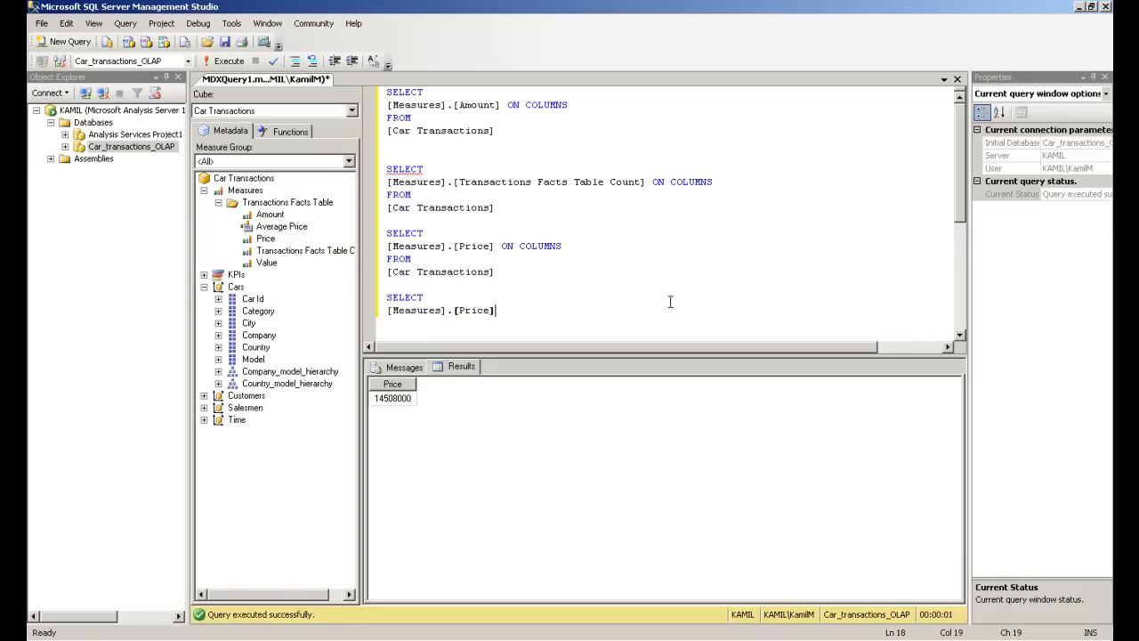
pyautogui.write('ON')
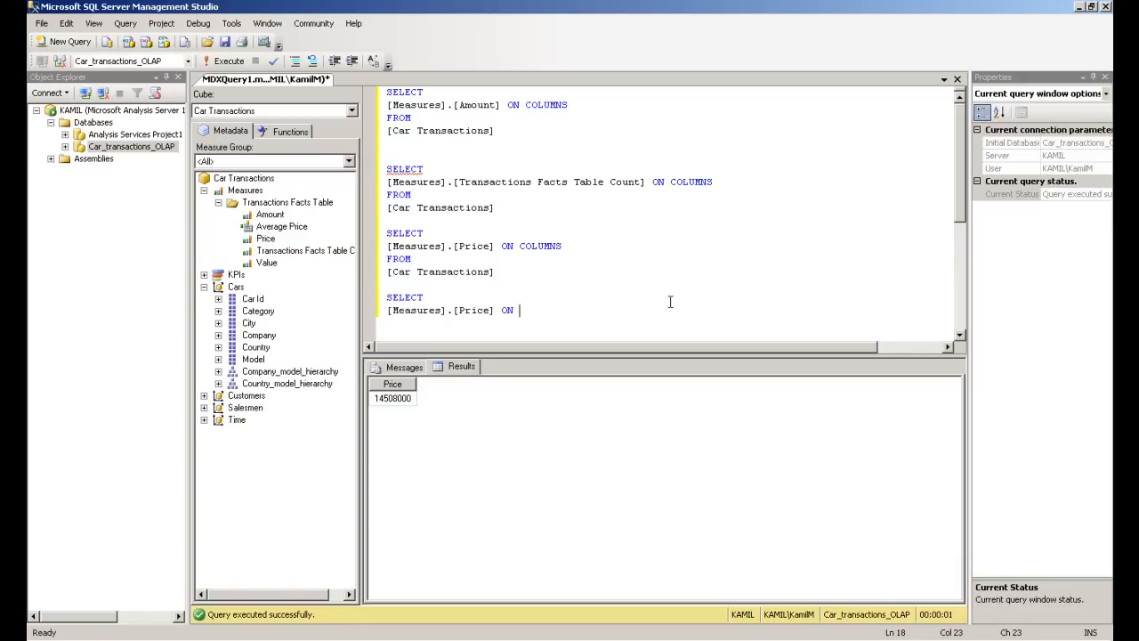
pyautogui.write('COLUMN')
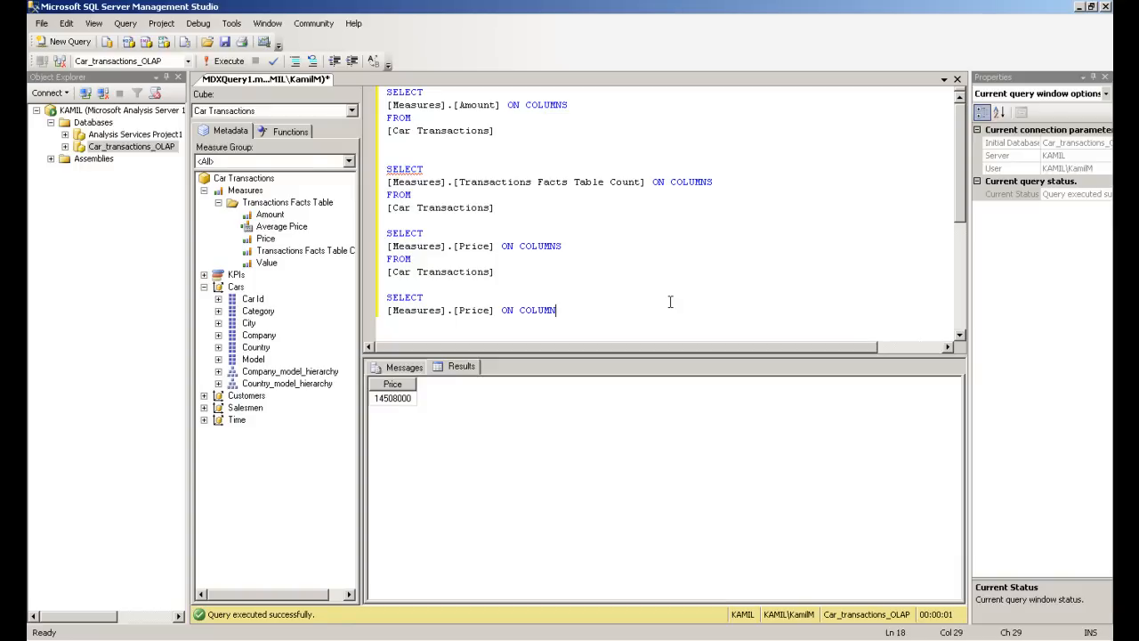
pyautogui.write('S,')
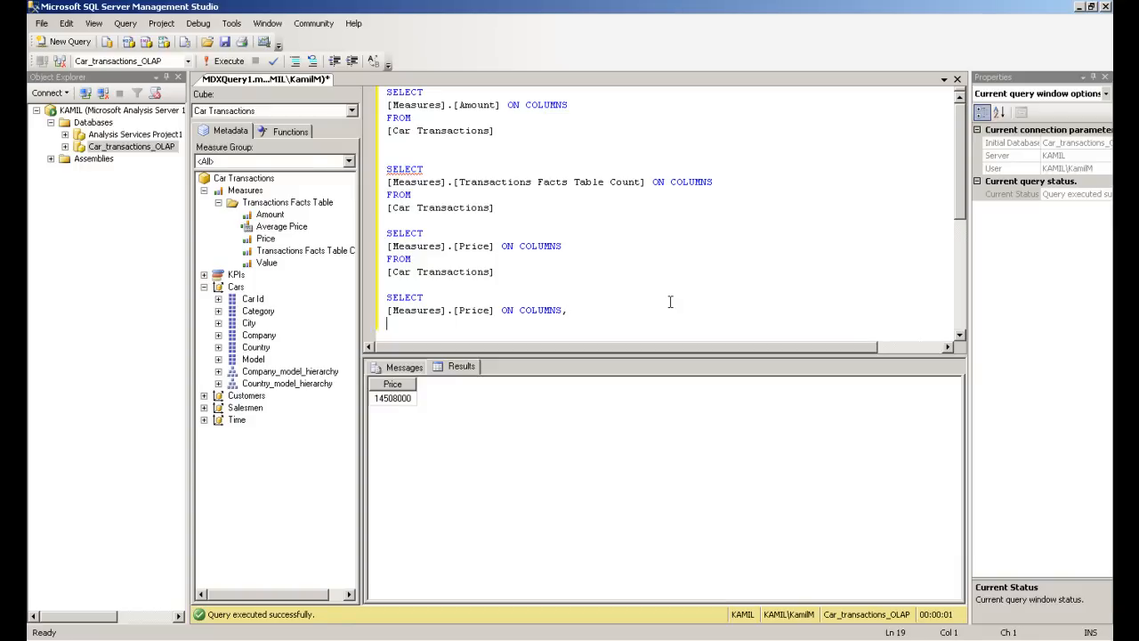
pyautogui.moveTo(259, 310)
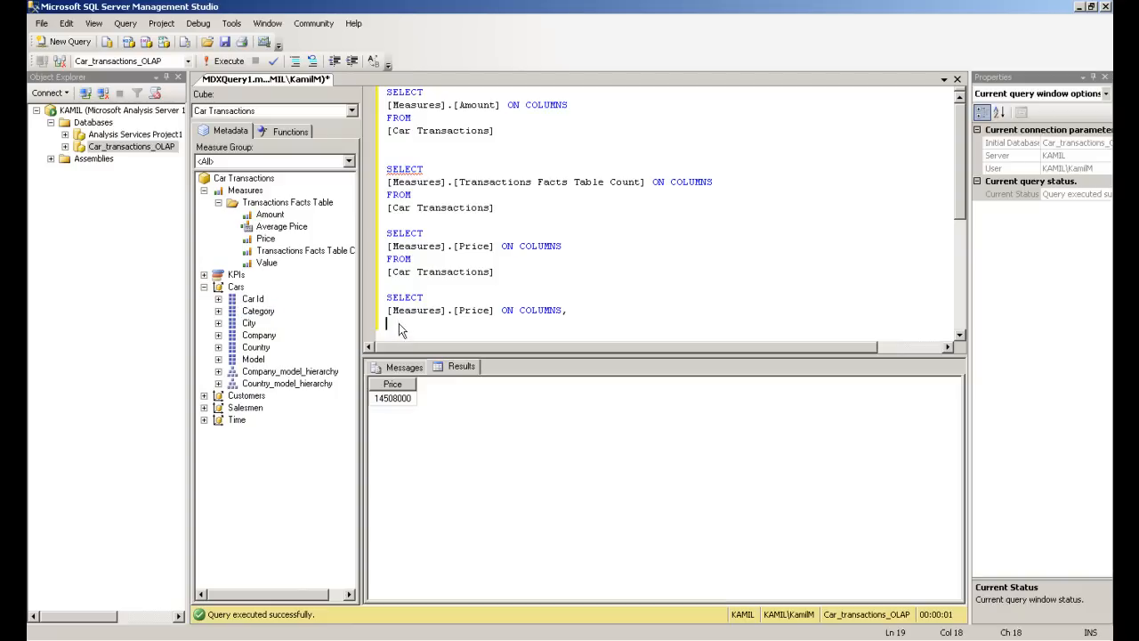
pyautogui.write('[Cars].[Category]')
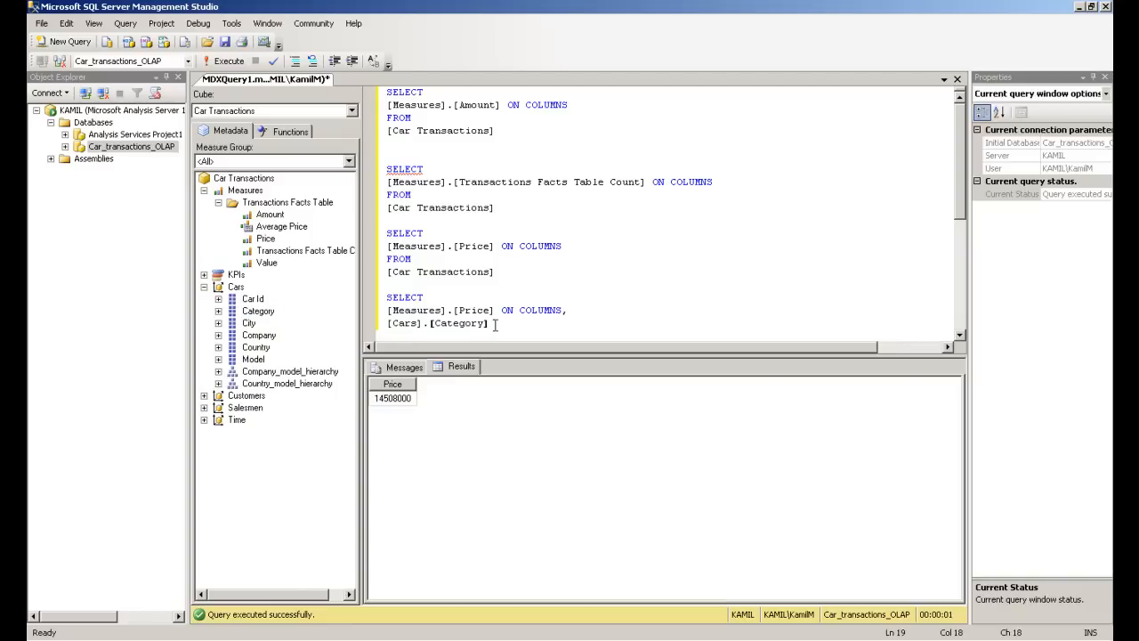
pyautogui.write('ON')
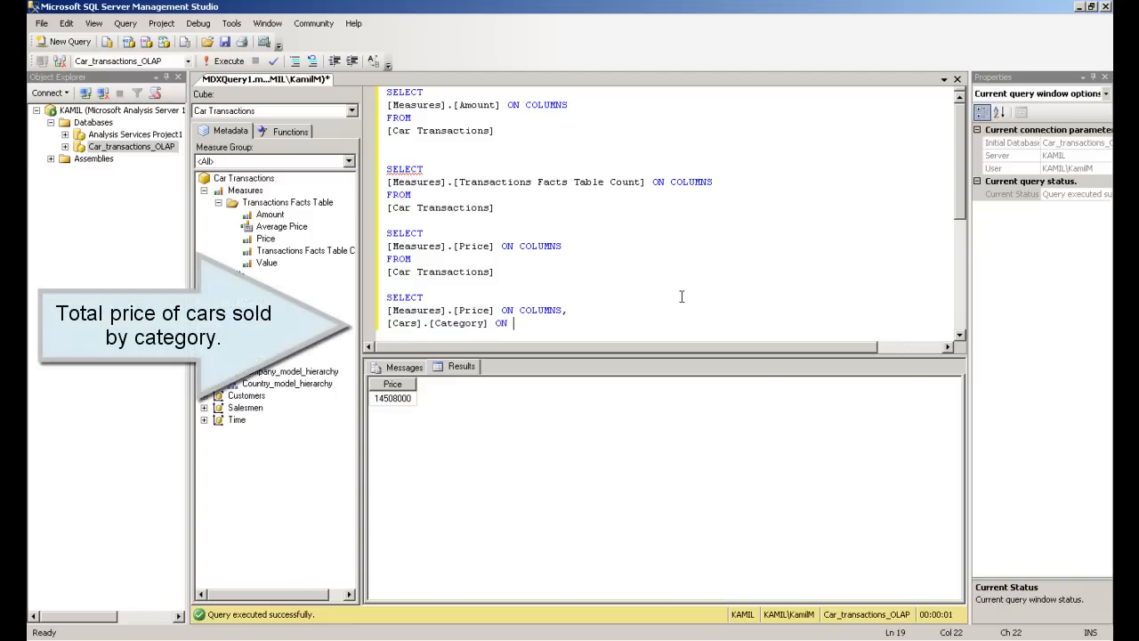
pyautogui.write('ROWS')
pyautogui.write('FROM')
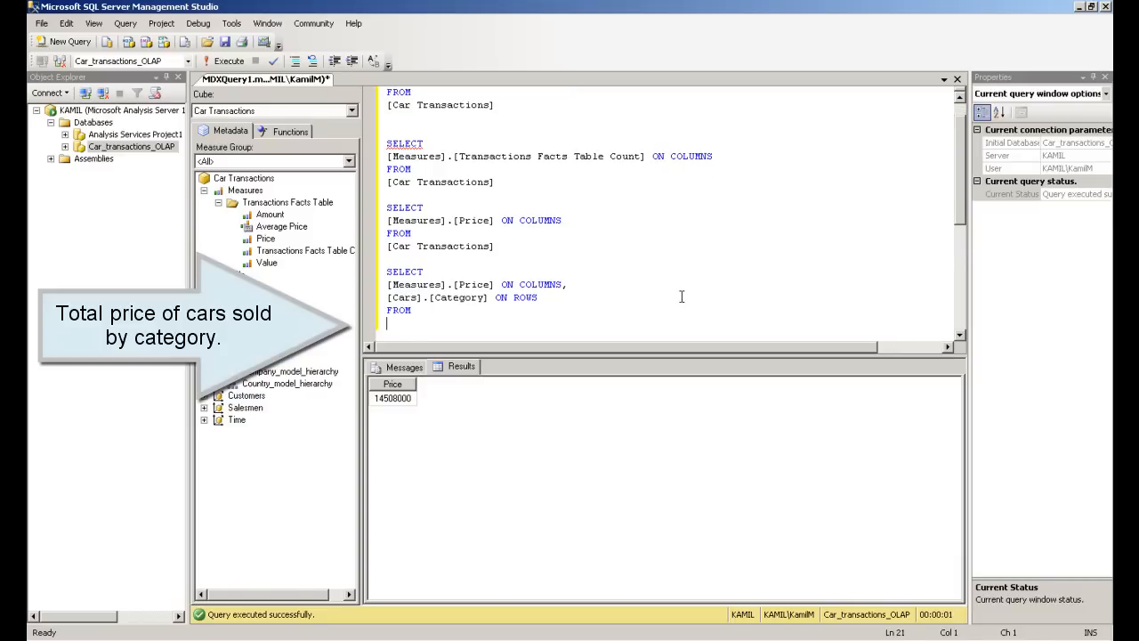
pyautogui.click(242, 178)
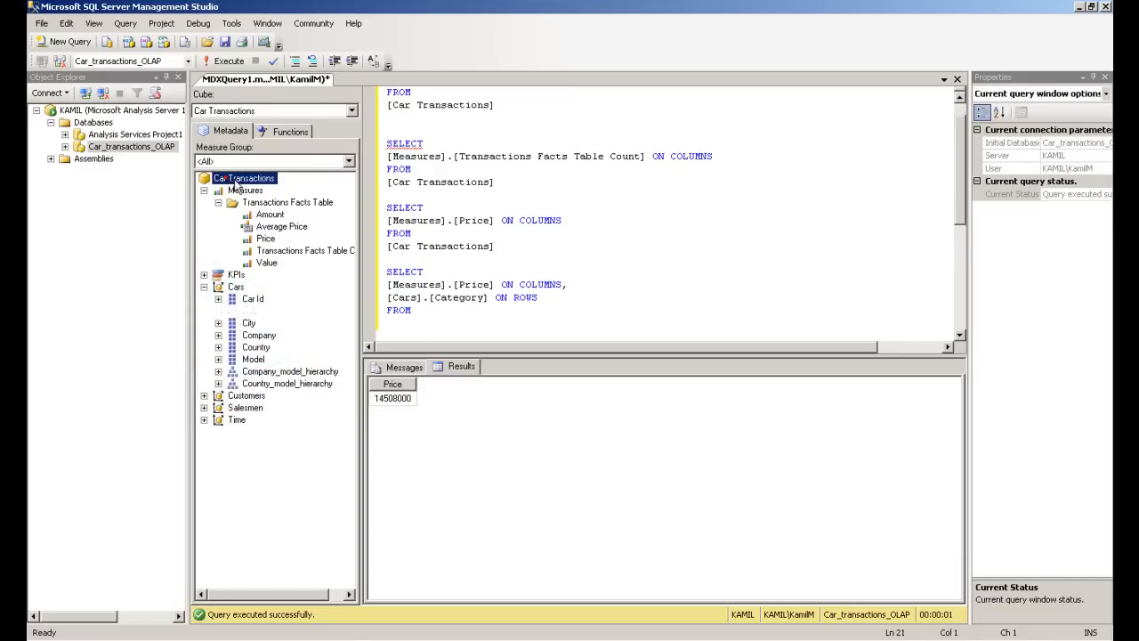
pyautogui.doubleClick(439, 322)
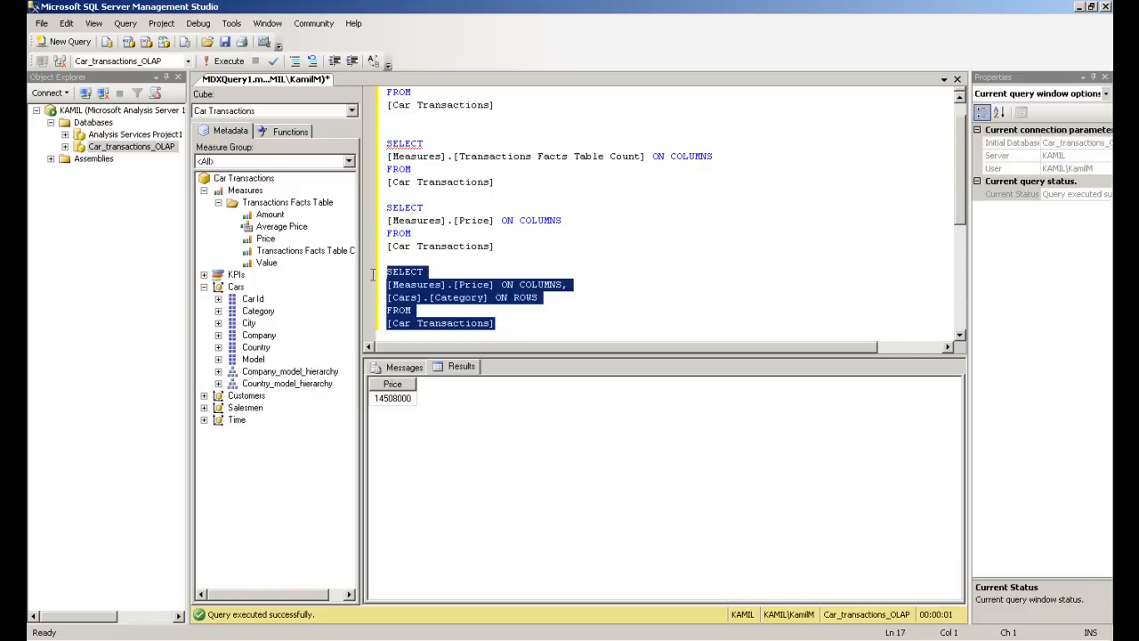
pyautogui.click(227, 60)
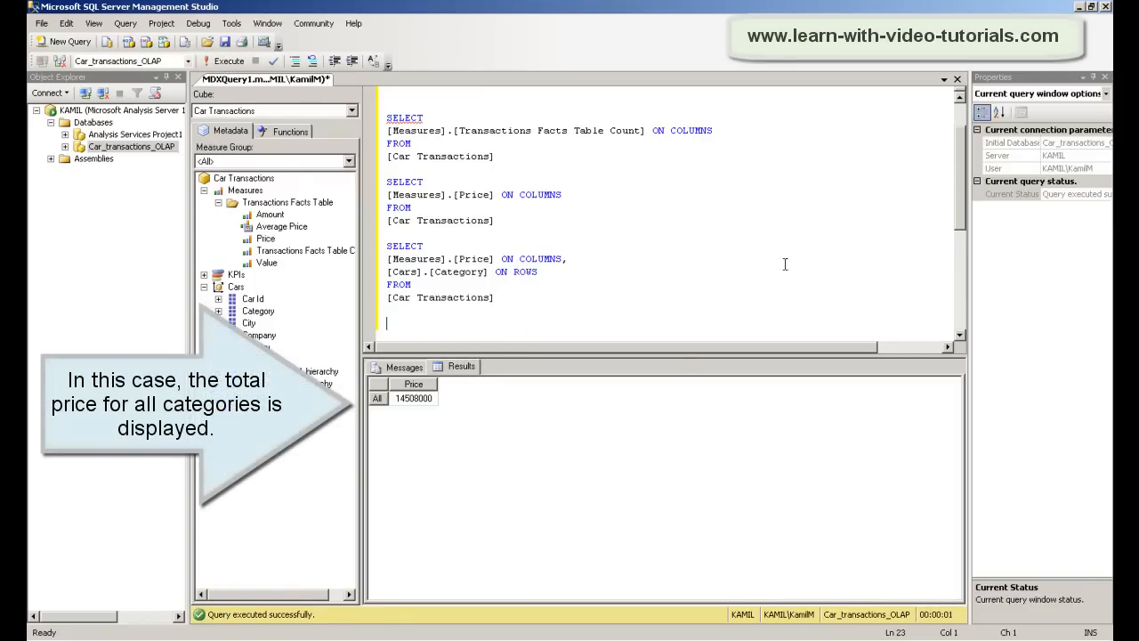
pyautogui.moveTo(888, 182)
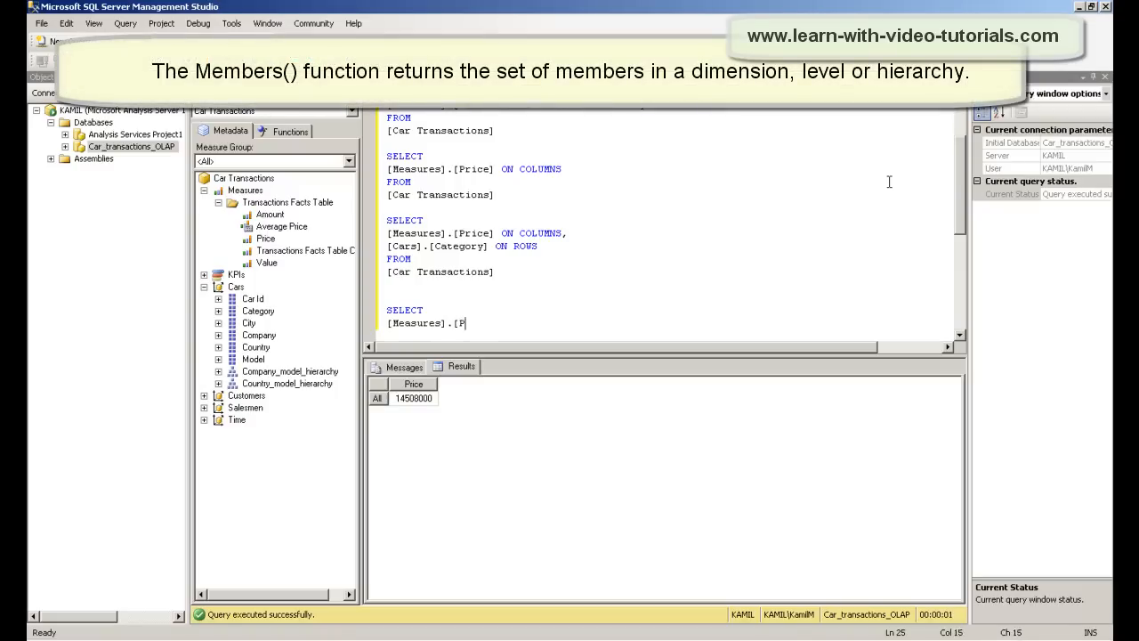
# Run Price by [Cars].[Category].MEMBERS on rows, listing totals such as Convertible 3873000
pyautogui.write('[Ca')
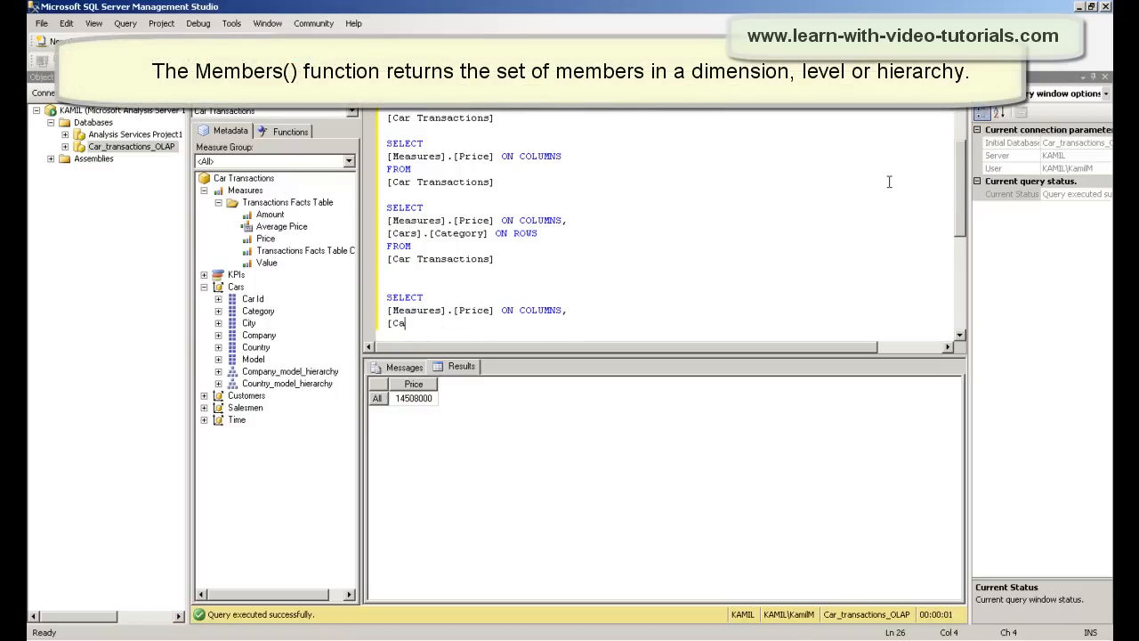
pyautogui.write('[Cars].[Category].MEMBERS ON ROWS')
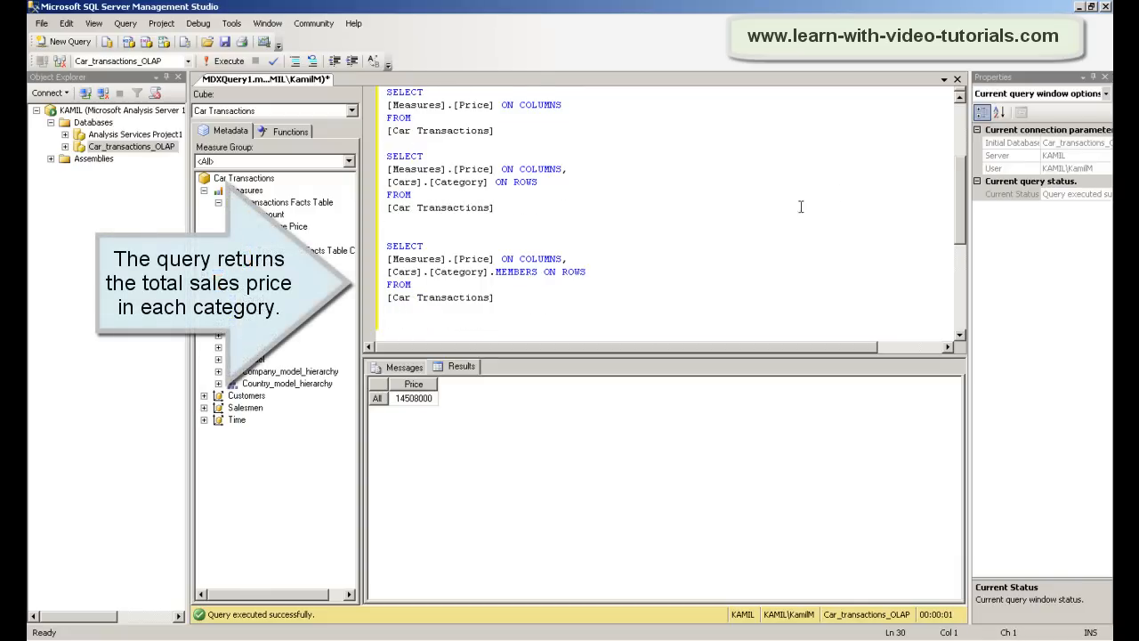
pyautogui.moveTo(386, 245); pyautogui.dragTo(495, 297)
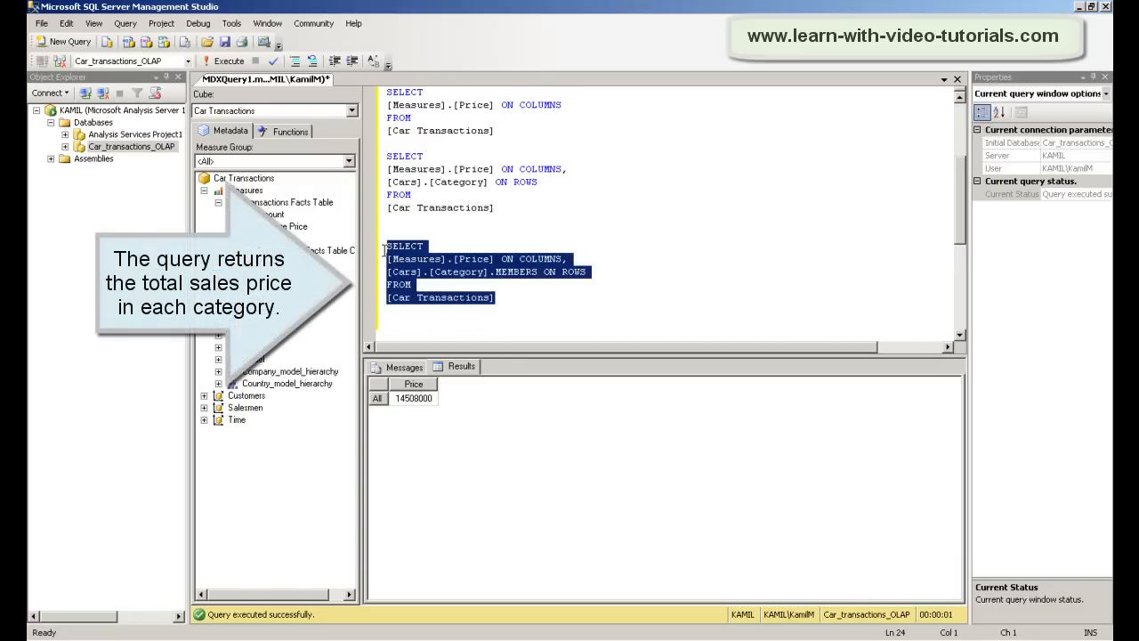
pyautogui.click(229, 60)
pyautogui.write('SELECT')
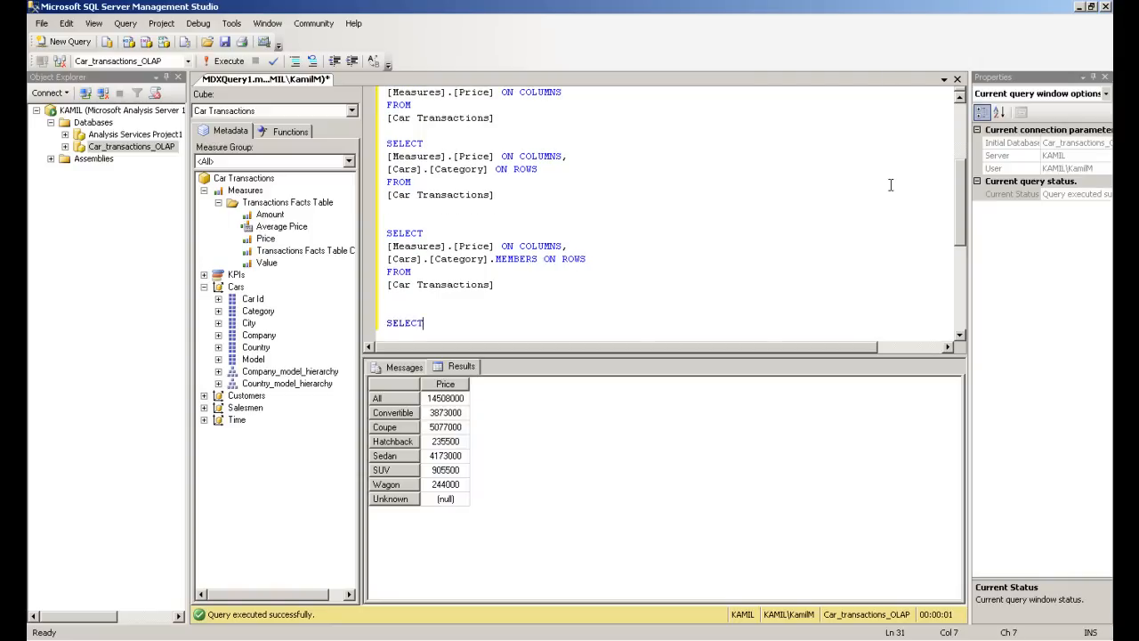
# Write the query with [Cars].[Category].MEMBERS ON ROWS listed before Price on columns
pyautogui.write('[Cars].[Category].M')
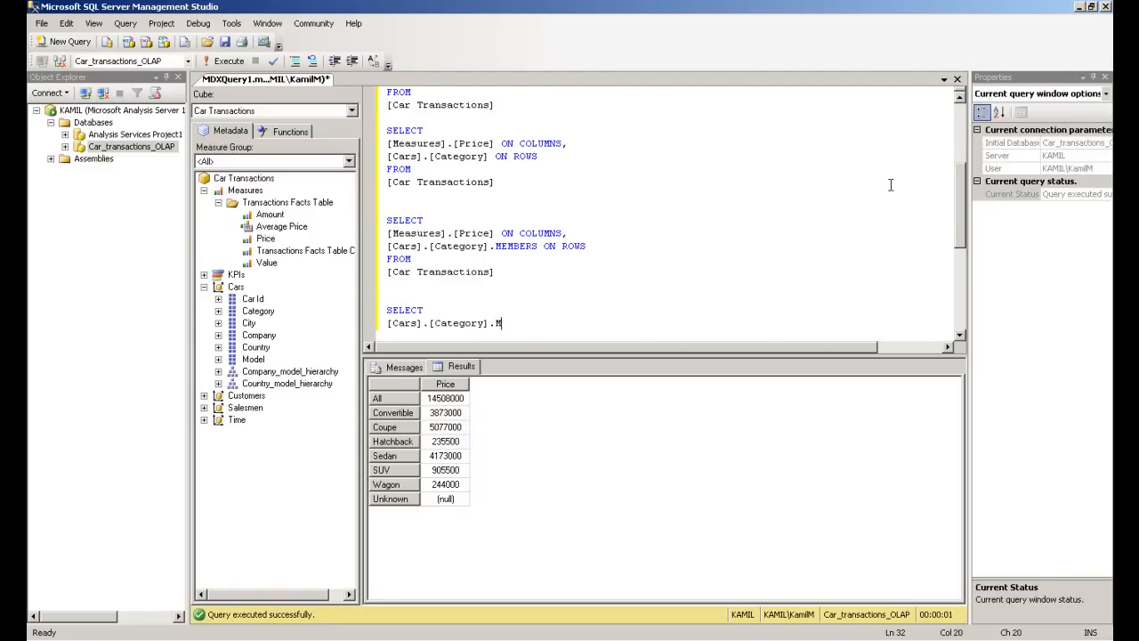
pyautogui.write('MEMBERS ON ROWS,')
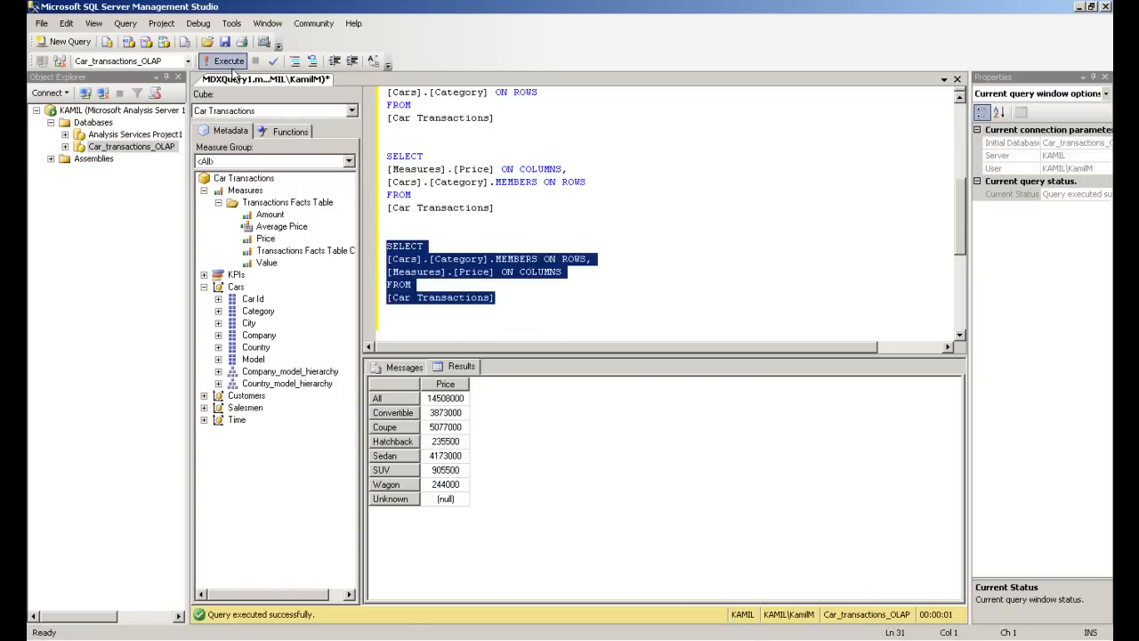
pyautogui.click(387, 323)
pyautogui.write('Cars.C')
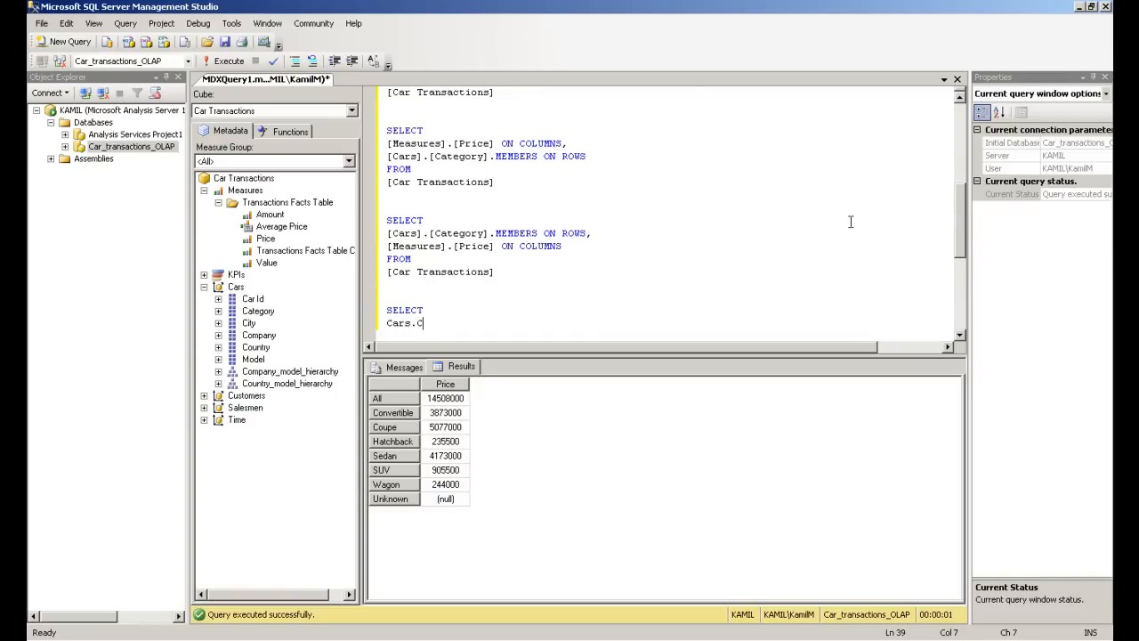
# Write a bracketless version using Category.MEMBERS ON ROWS and Measures.Price
pyautogui.write('ategory.MEMBERS ON')
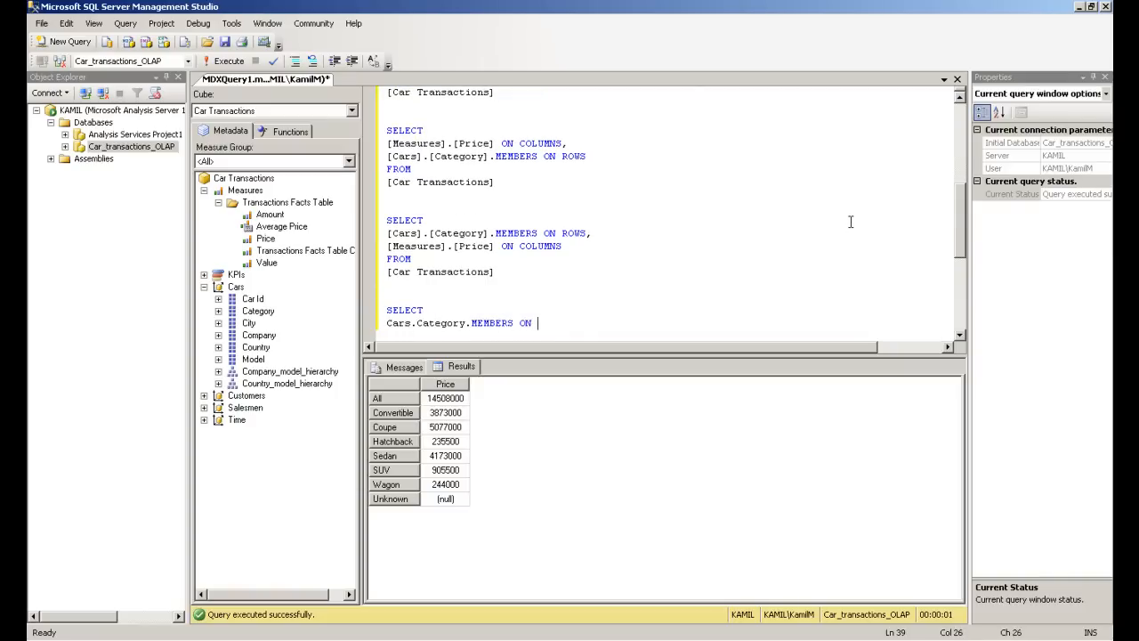
pyautogui.write('Measures.Price ON COLUMNS')
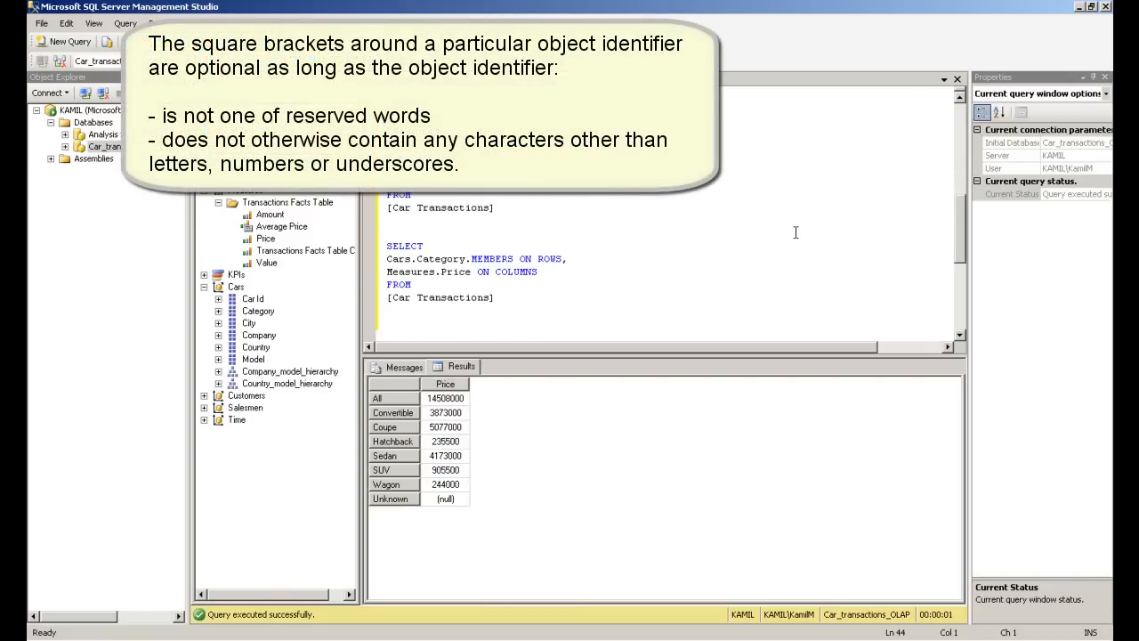
pyautogui.moveTo(386, 245); pyautogui.dragTo(495, 297)
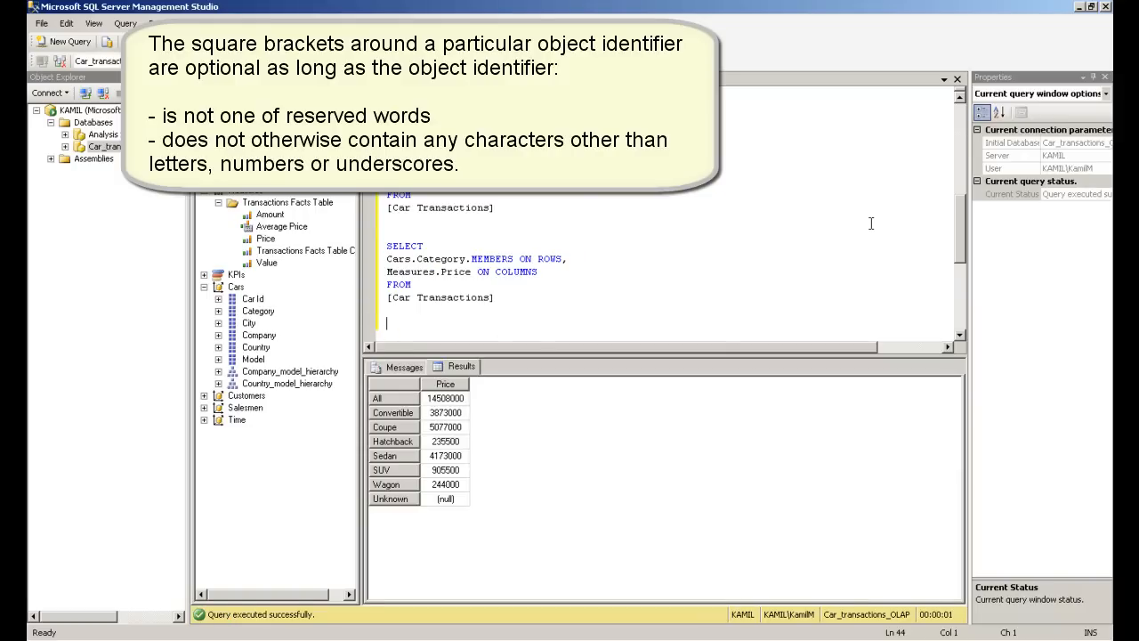
pyautogui.moveTo(387, 258); pyautogui.dragTo(567, 272)
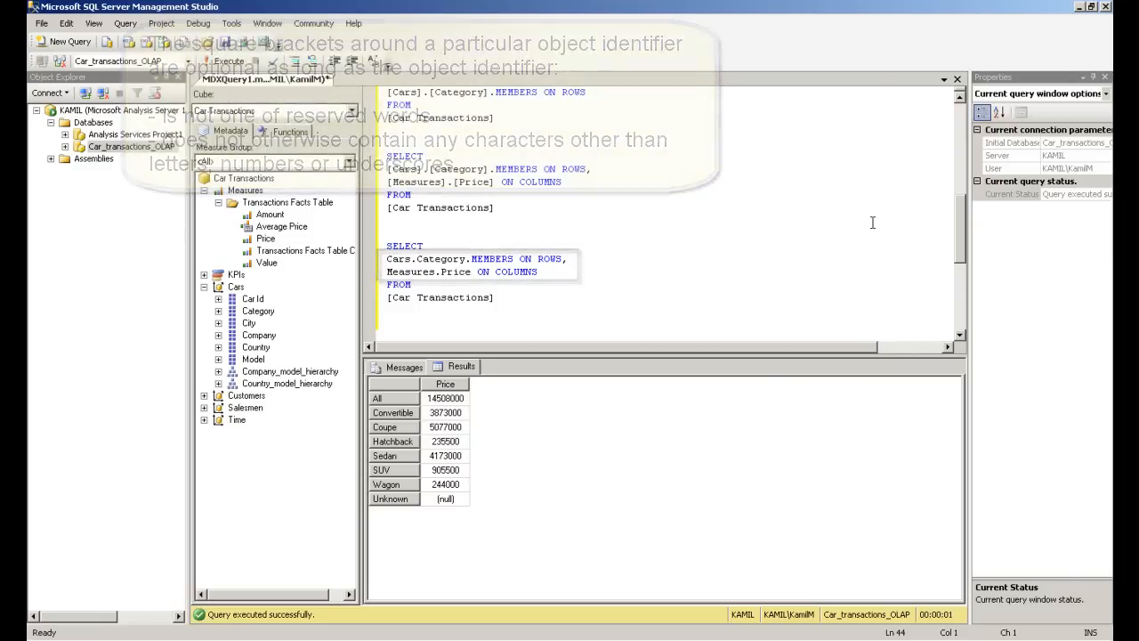
# Run the Cars.Category.MEMBERS query with unbracketed Car Transactions, producing a parser error
pyautogui.write('SELECT')
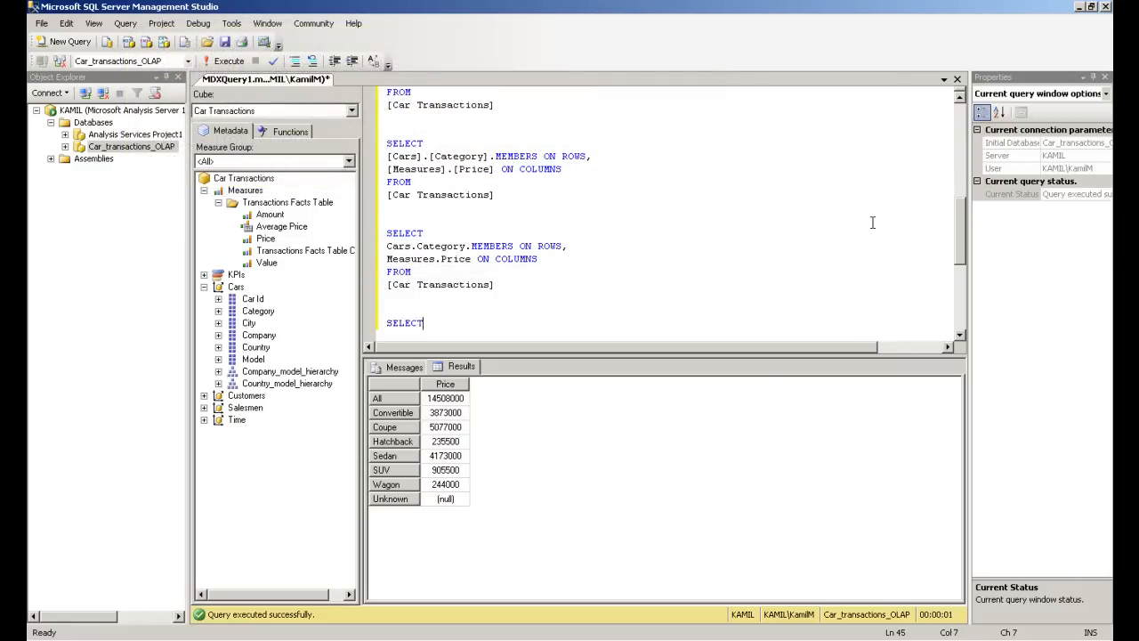
pyautogui.write('Cars.Category.MEMBERS ON ROWS,')
pyautogui.write('Measures.Price ON COLUMNS')
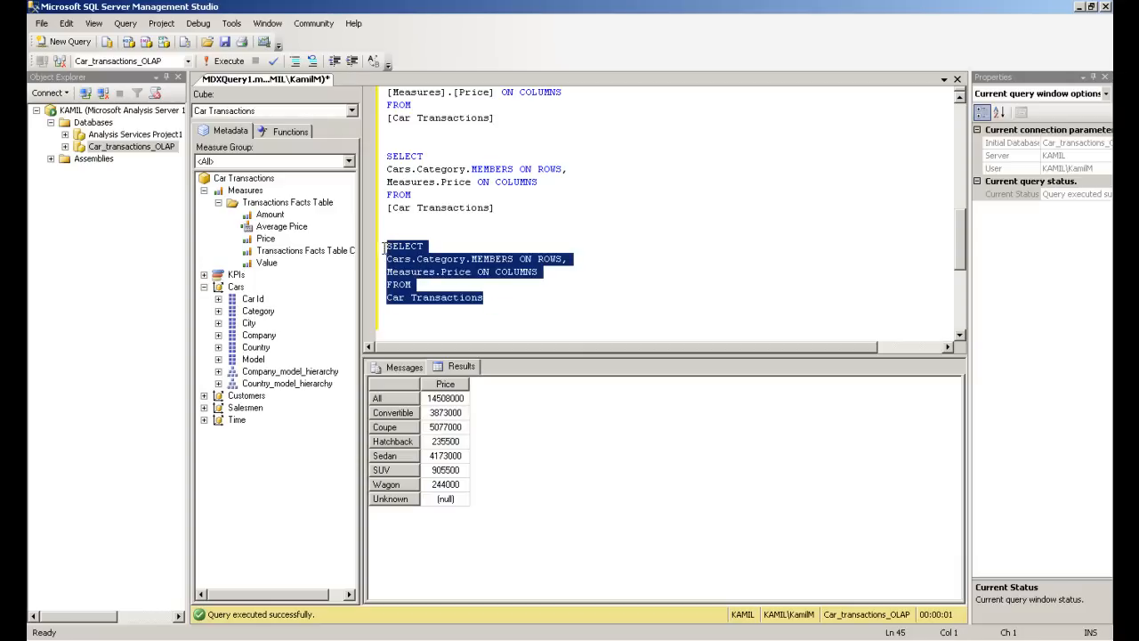
pyautogui.click(228, 61)
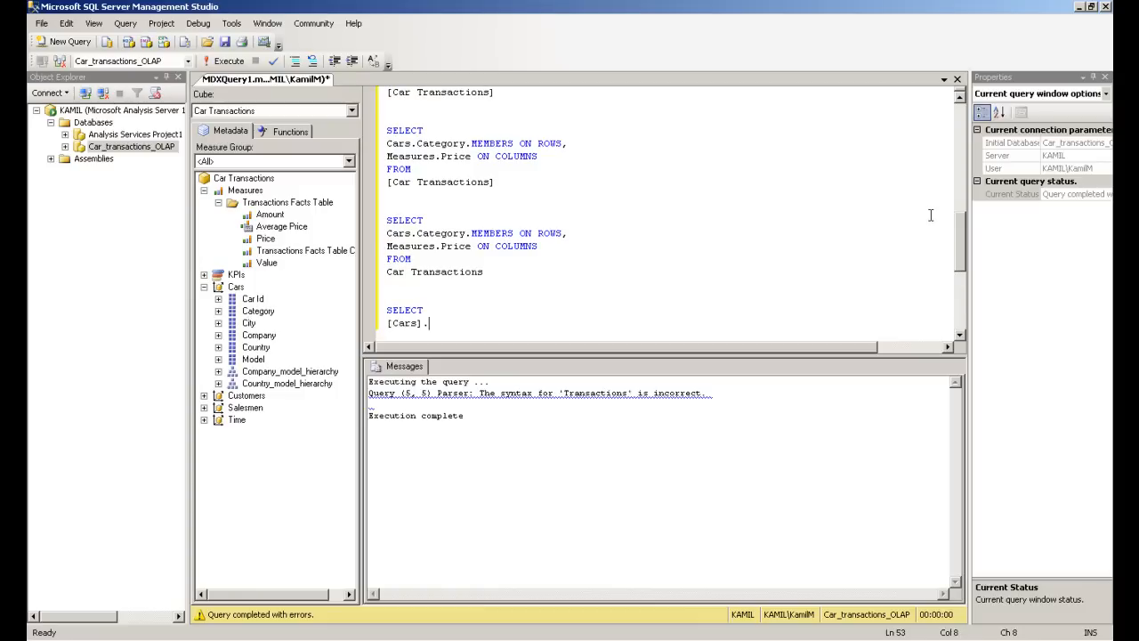
# Finish the Category query with AXIS(0) and AXIS(1) and execute it, showing Price per category
pyautogui.write('.[Category].MEMBERS ON AXIS(0),')
pyautogui.write('[Measures].[Price] ON AXIS(')
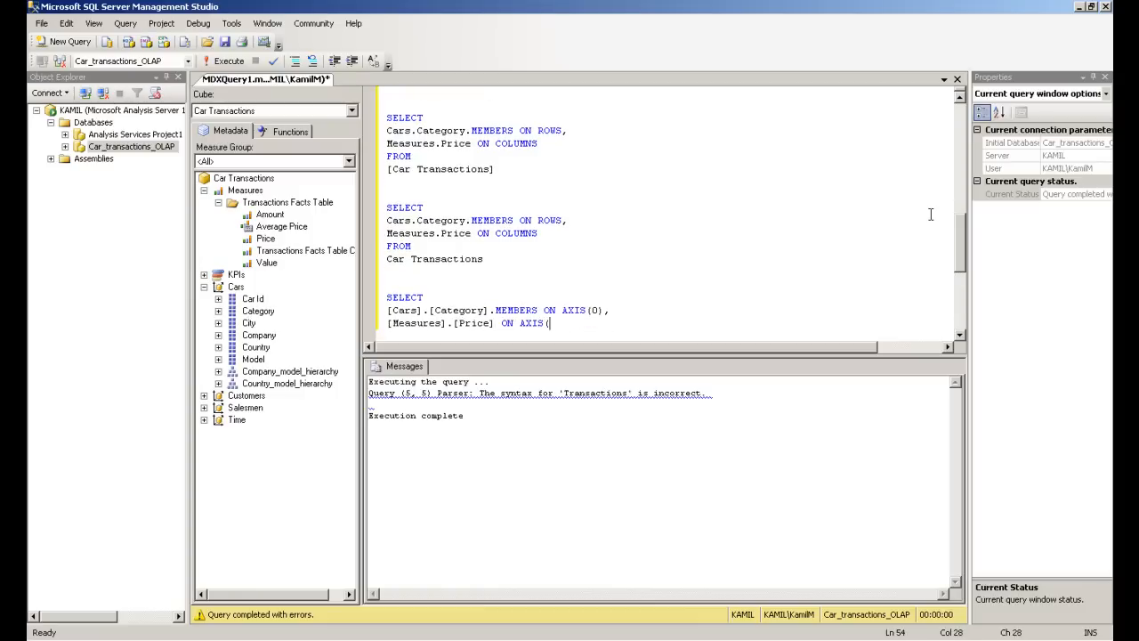
pyautogui.write('1)')
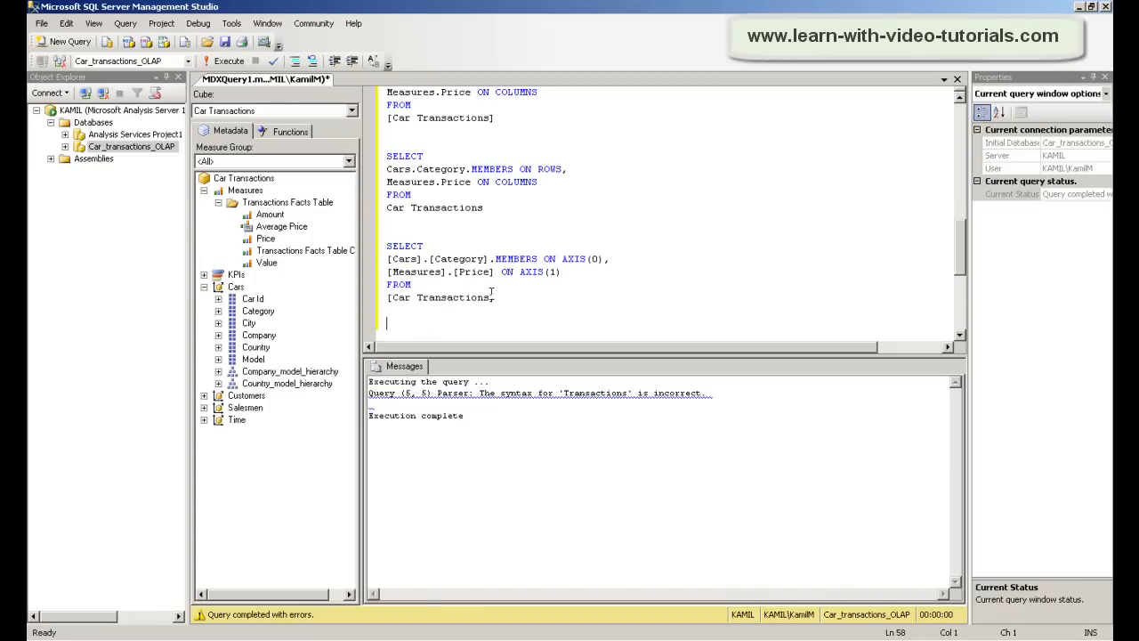
pyautogui.click(224, 61)
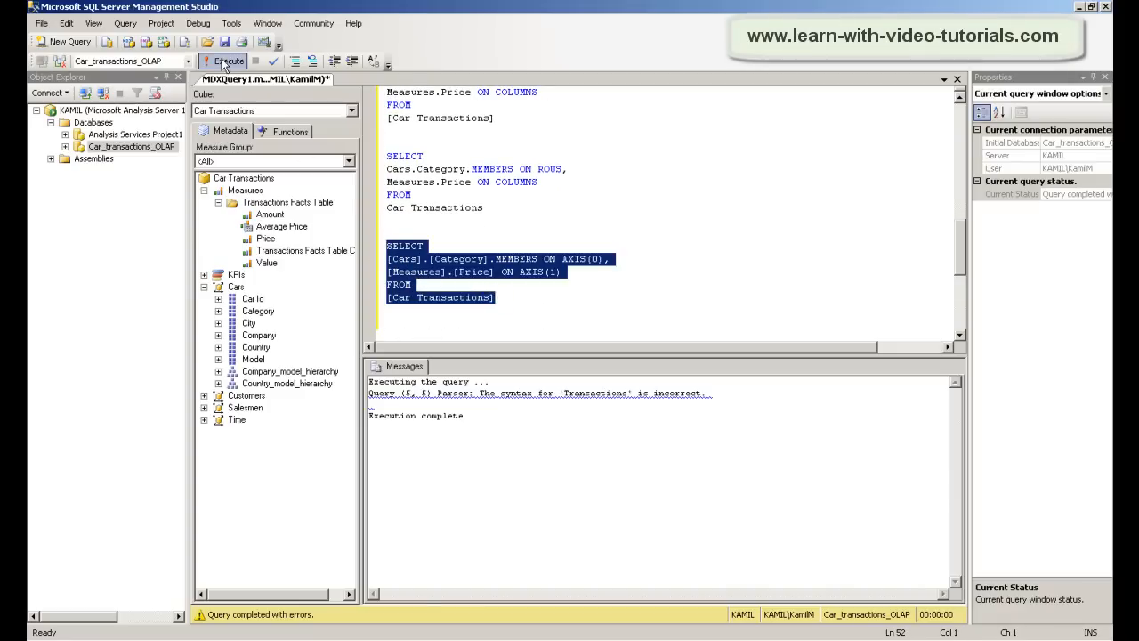
pyautogui.click(223, 60)
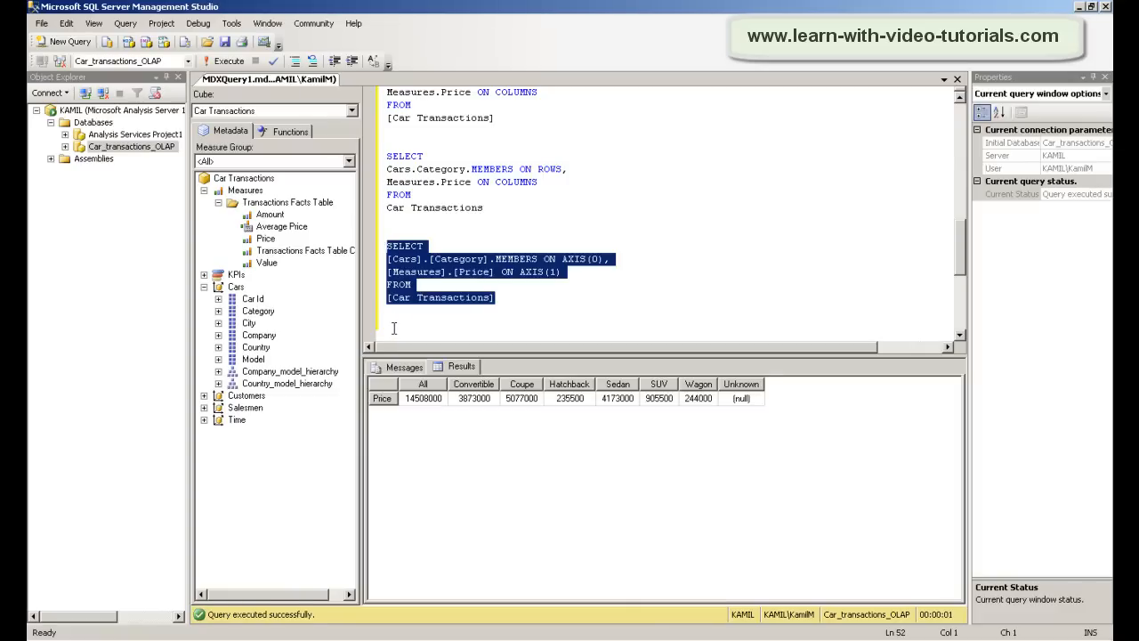
# Deselect the query and place the cursor on a new line below the last query
pyautogui.click(903, 187)
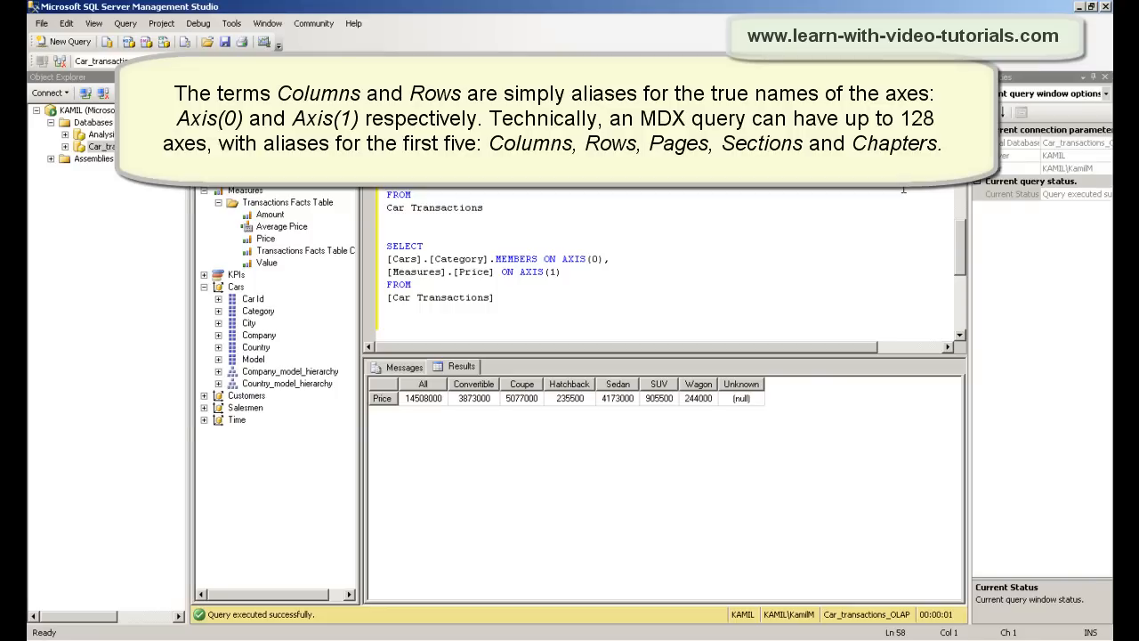
pyautogui.click(387, 322)
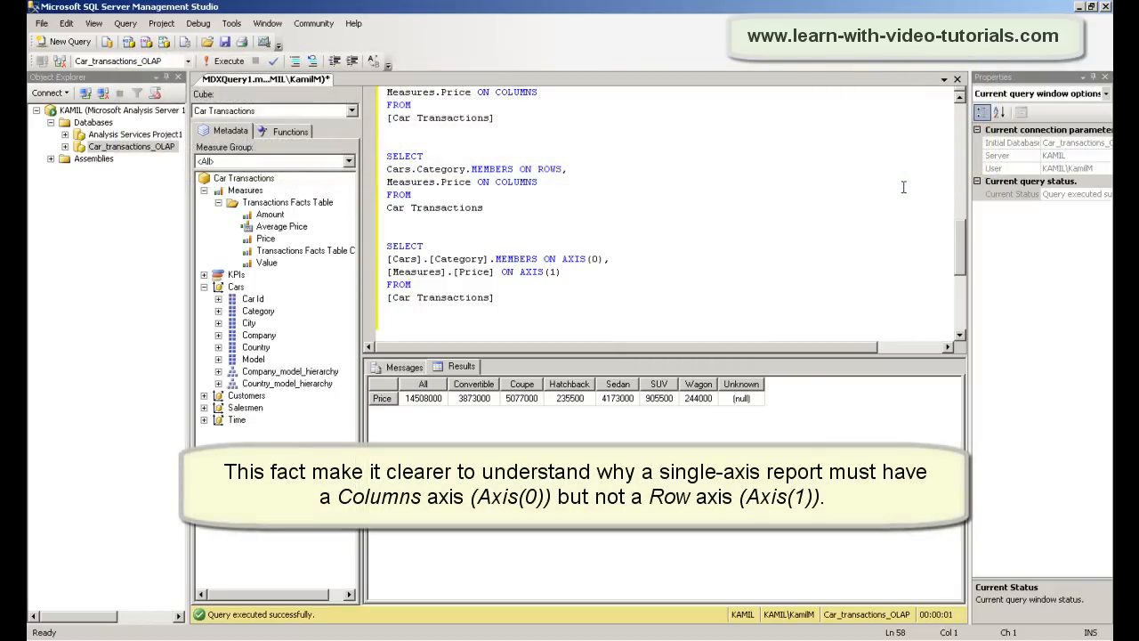
pyautogui.click(386, 322)
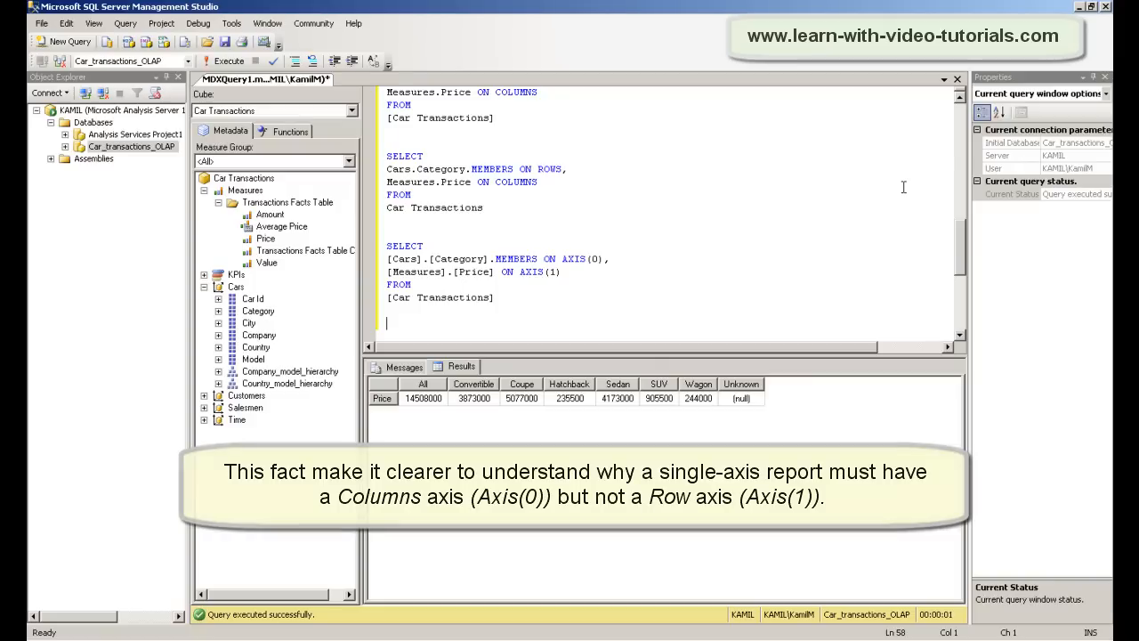
# Write and run a query with Category on columns, Country on rows and Price on pages
pyautogui.write('SELECT')
pyautogui.write('[Cars].[Category].')
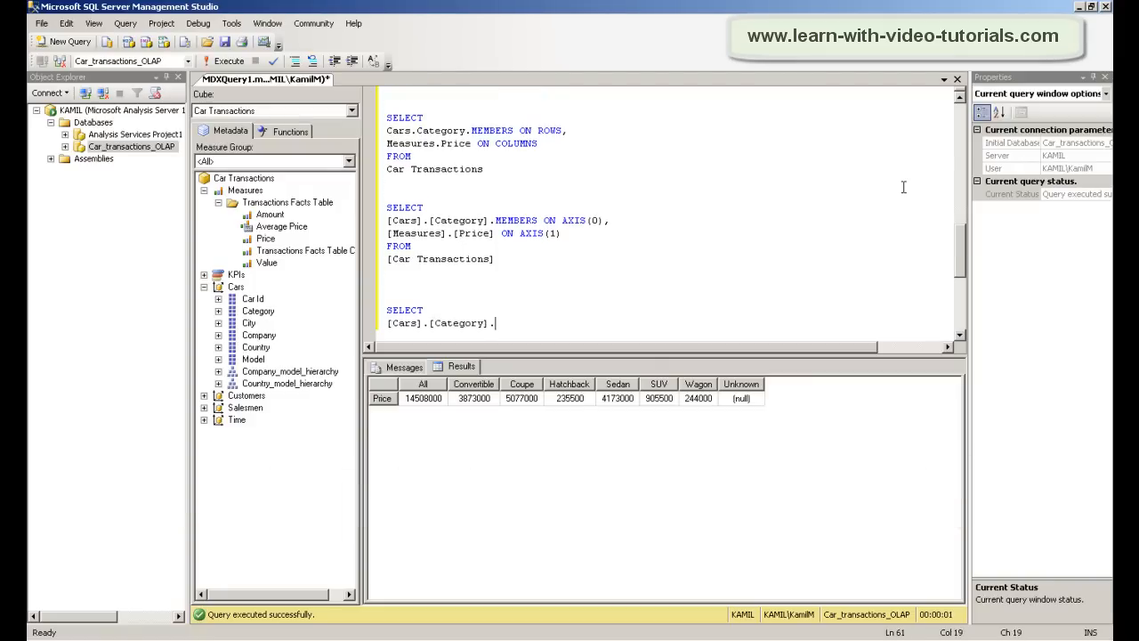
pyautogui.write('MEMBERS ON COLUMNS,')
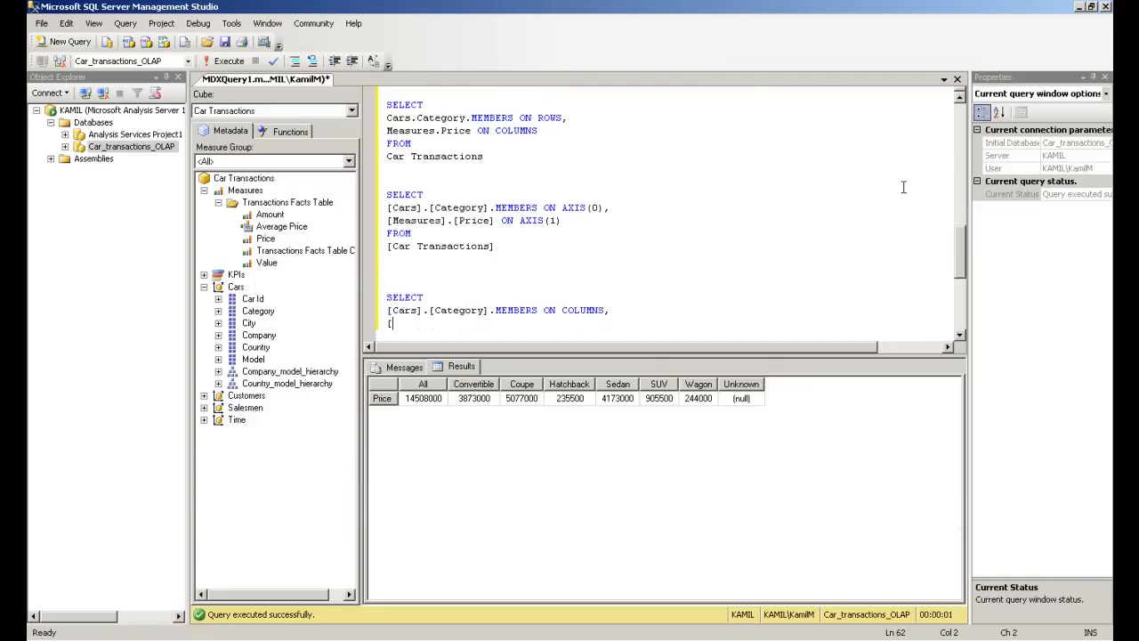
pyautogui.write('[Cars].[Country].[Country] ON ROWS,')
pyautogui.write('[Car Transactions]')
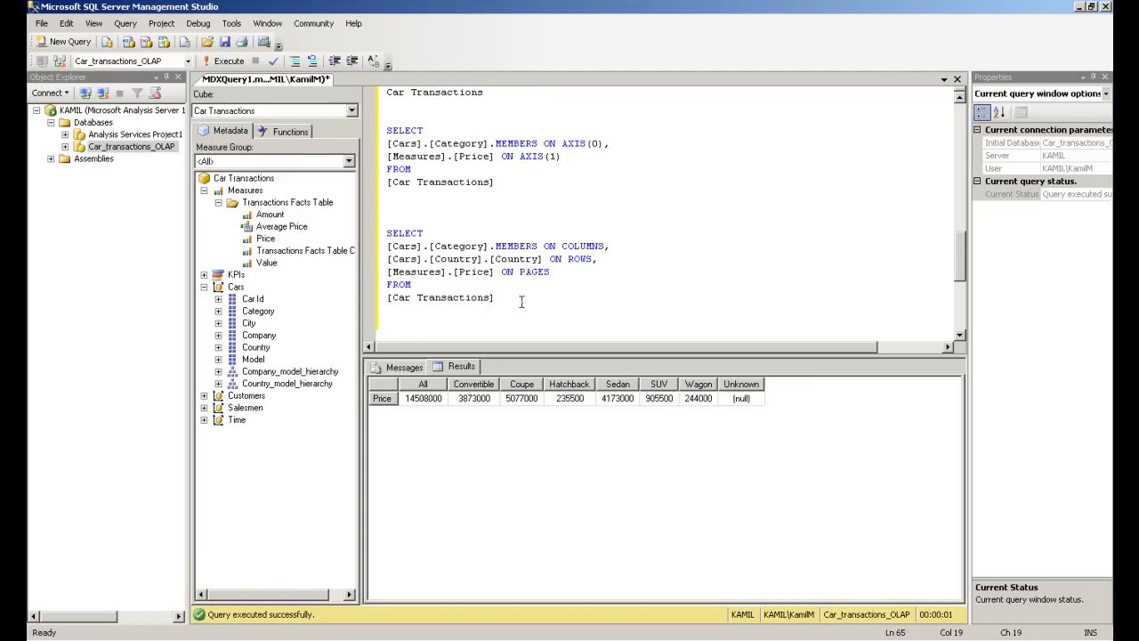
pyautogui.moveTo(387, 232); pyautogui.dragTo(495, 298)
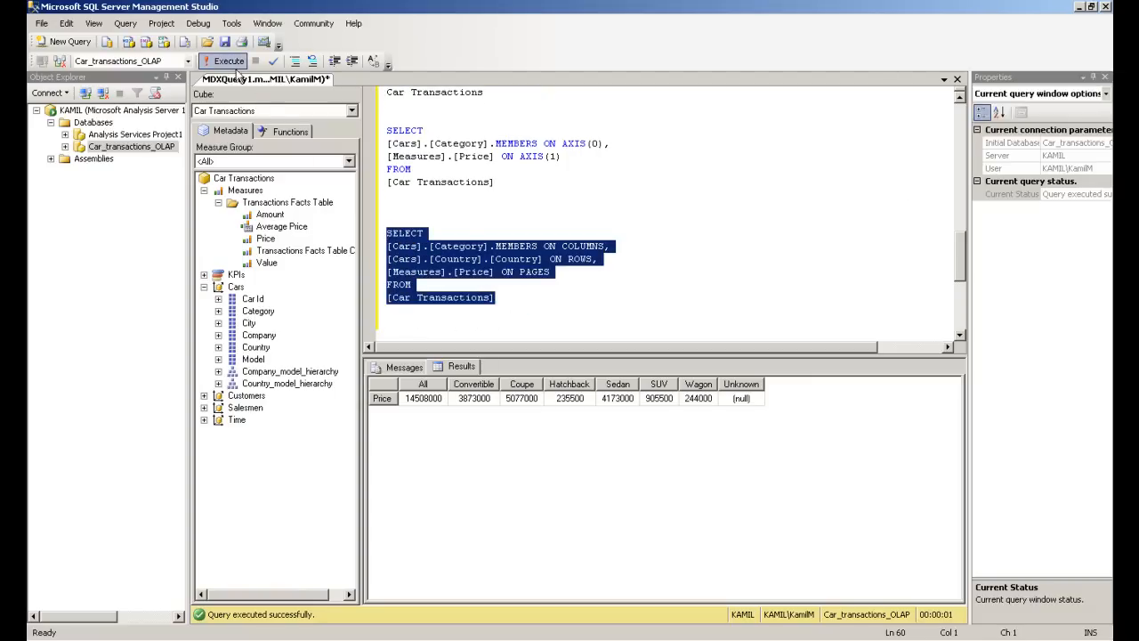
pyautogui.click(224, 60)
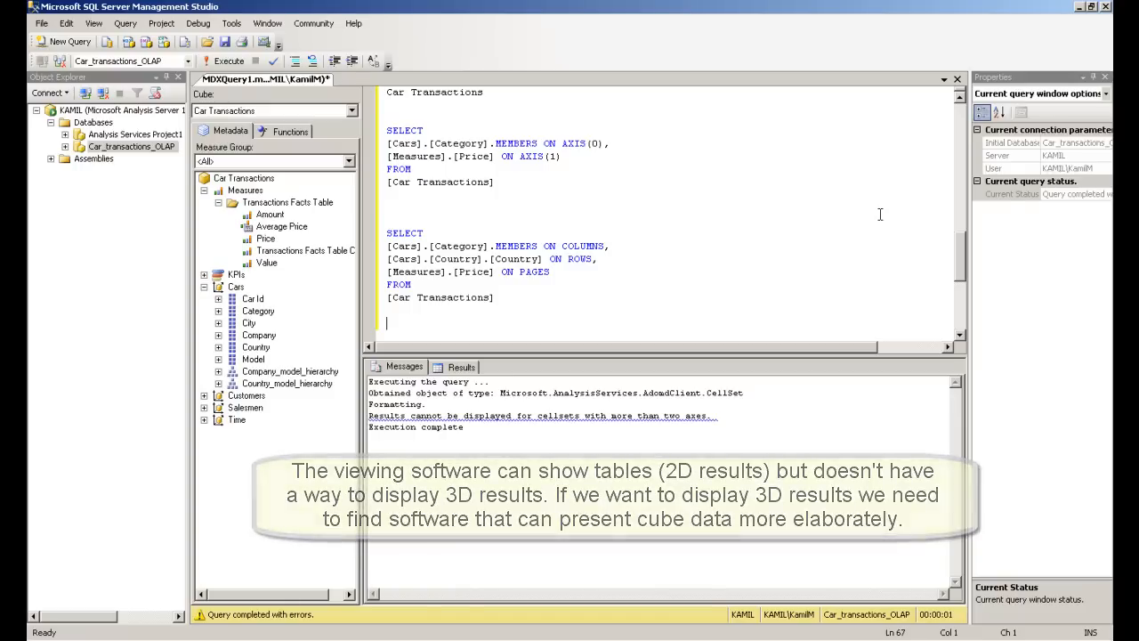
# Run a query with Price on columns and NONEMPTY Category members on rows
pyautogui.write('SEL')
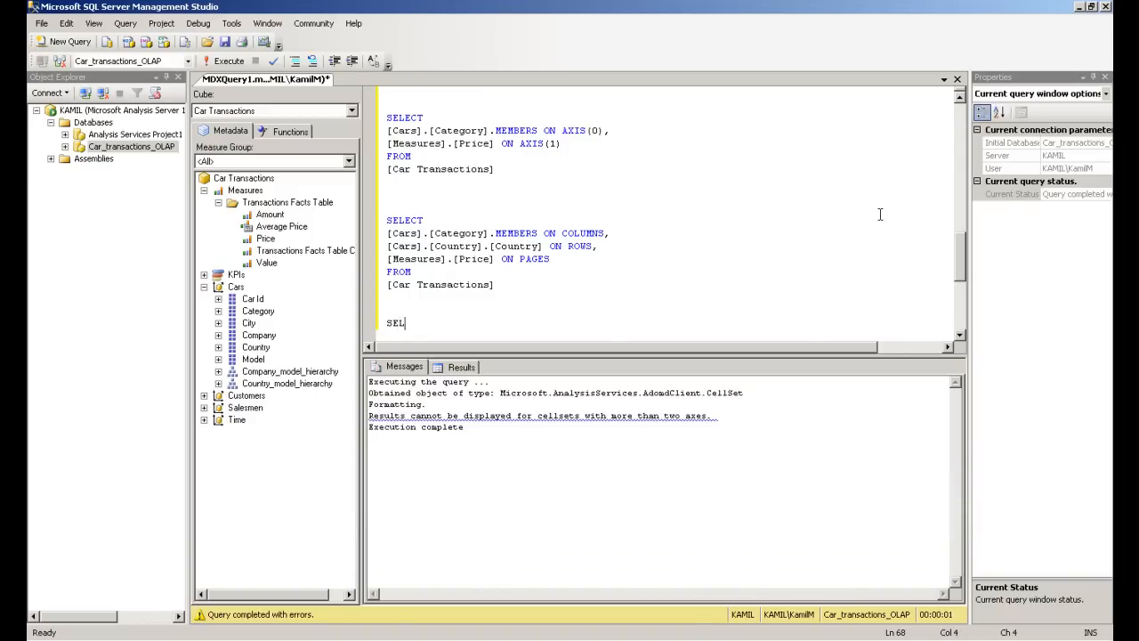
pyautogui.write('[Measures].[Price')
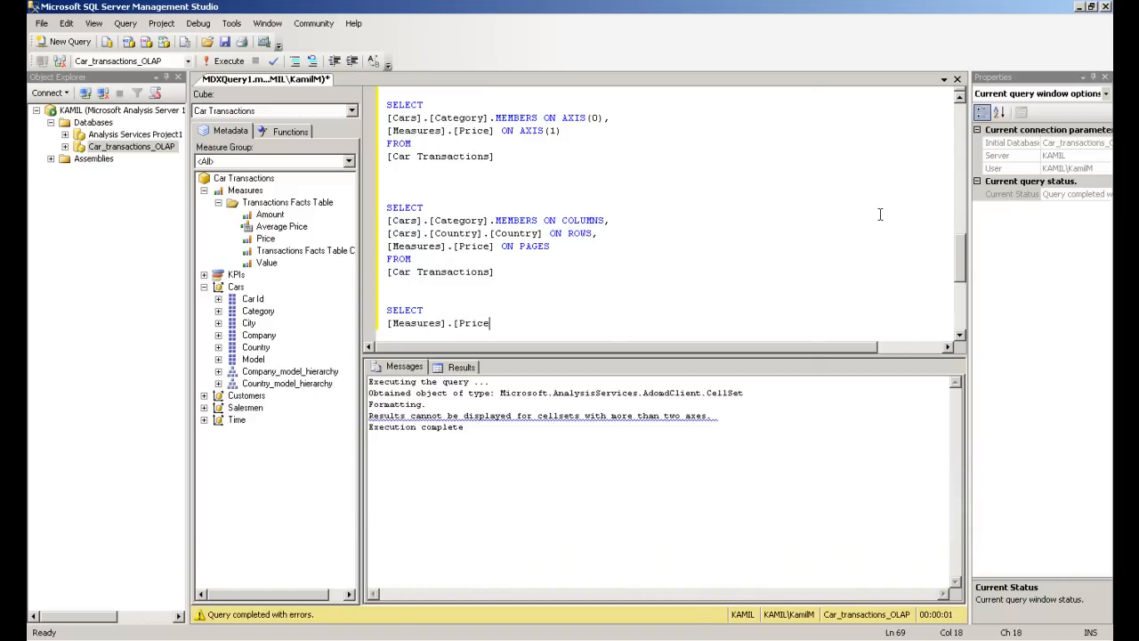
pyautogui.write('ON COLUMNS,')
pyautogui.write('NONEMPTY([Cars].[Category].MEMBERS) ON ROWS')
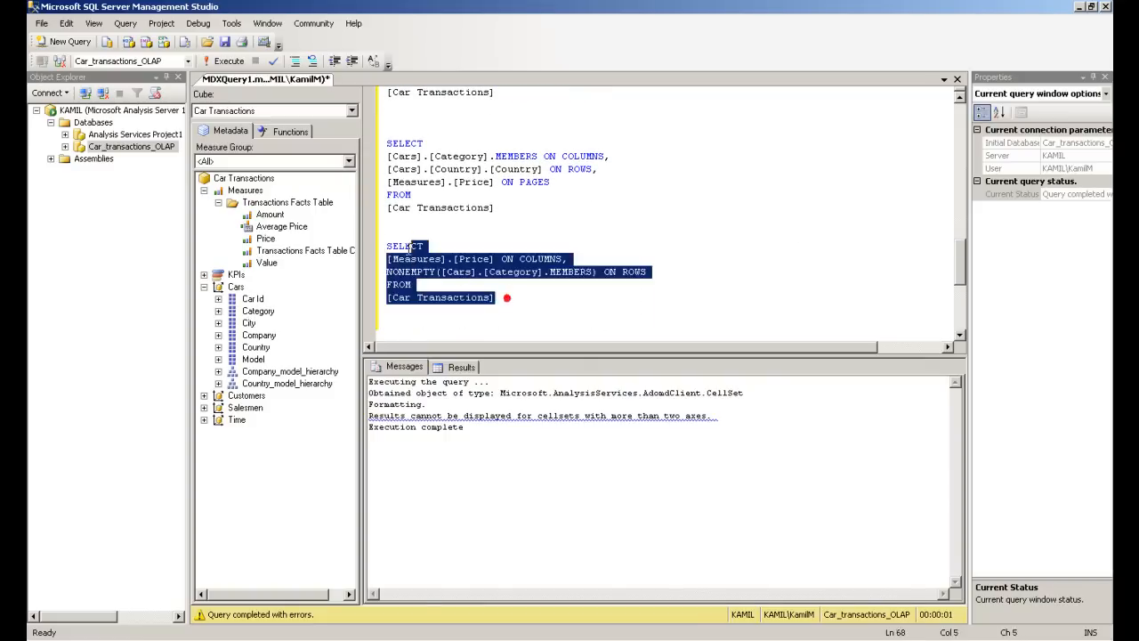
pyautogui.click(228, 60)
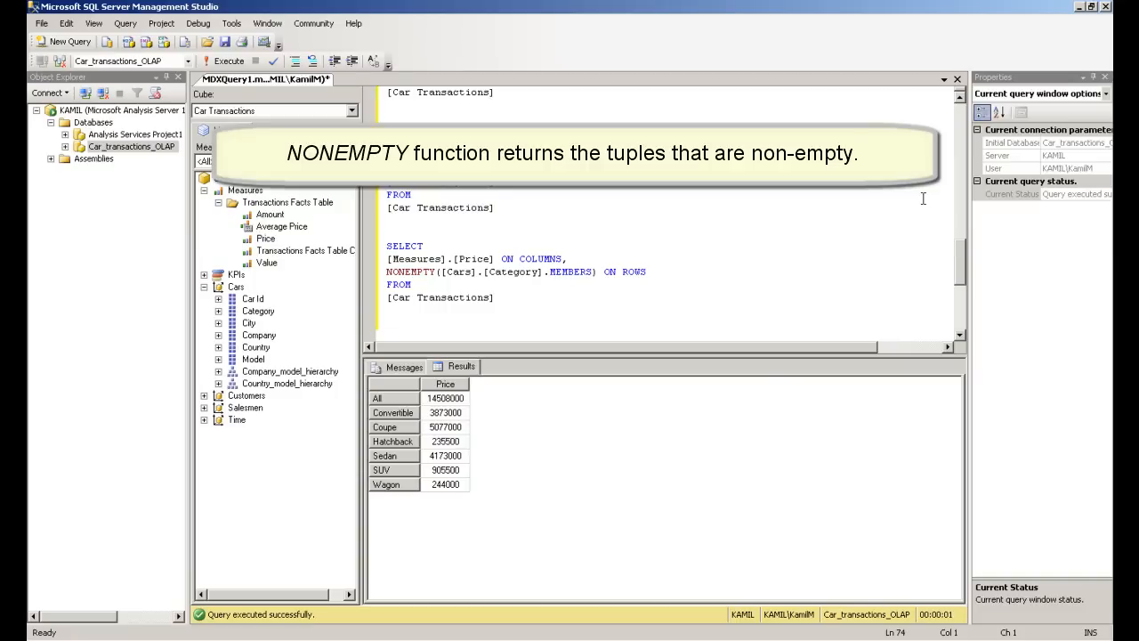
pyautogui.click(387, 322)
pyautogui.write('[Measures].MEMBERS ON C')
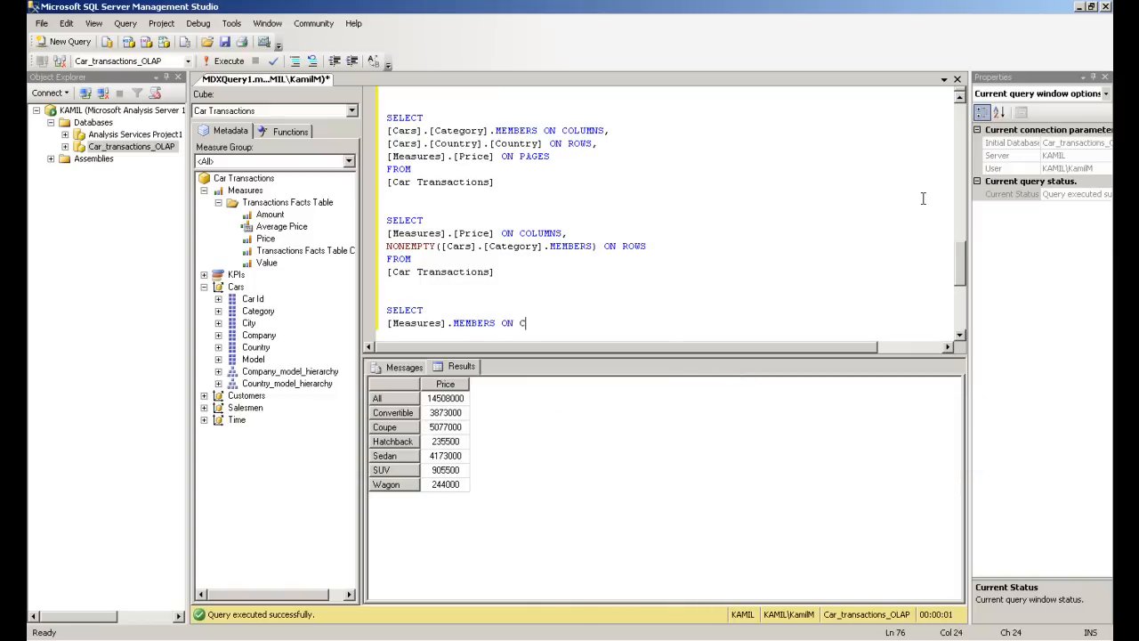
# Run the [Measures].MEMBERS ON COLUMNS query to list all measures per category
pyautogui.write('OLUMNS,')
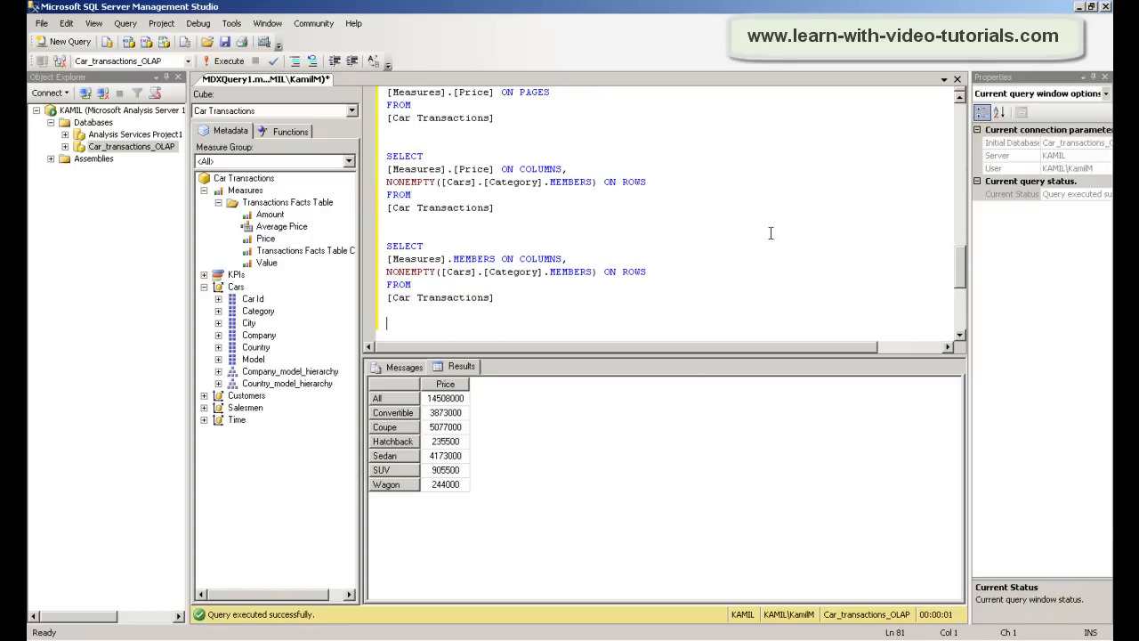
pyautogui.moveTo(386, 245); pyautogui.dragTo(495, 297)
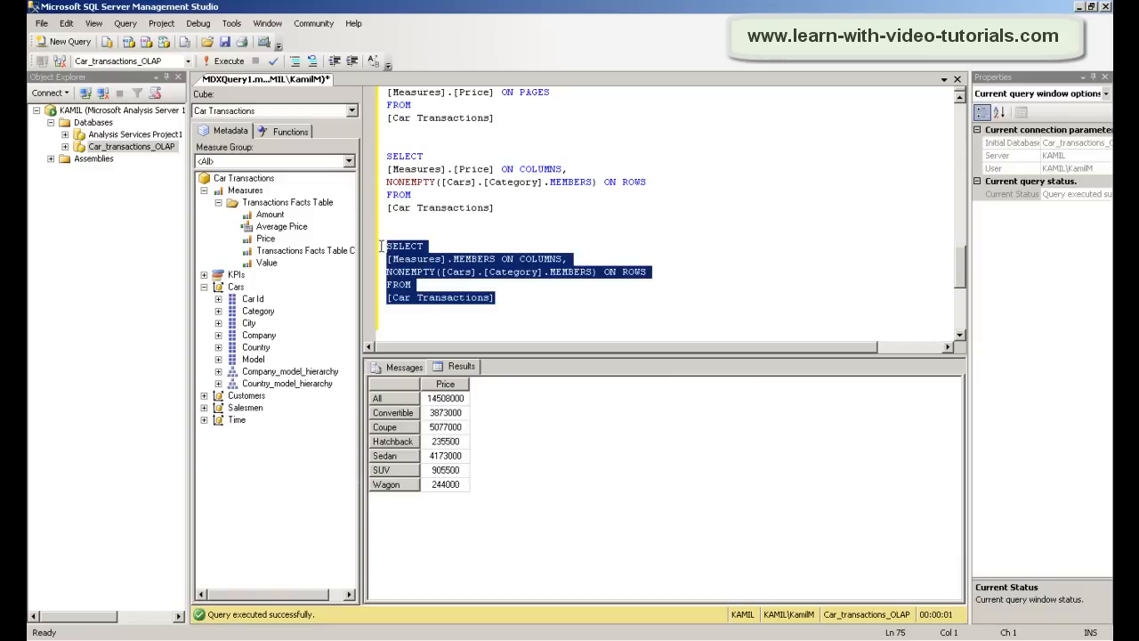
pyautogui.click(229, 60)
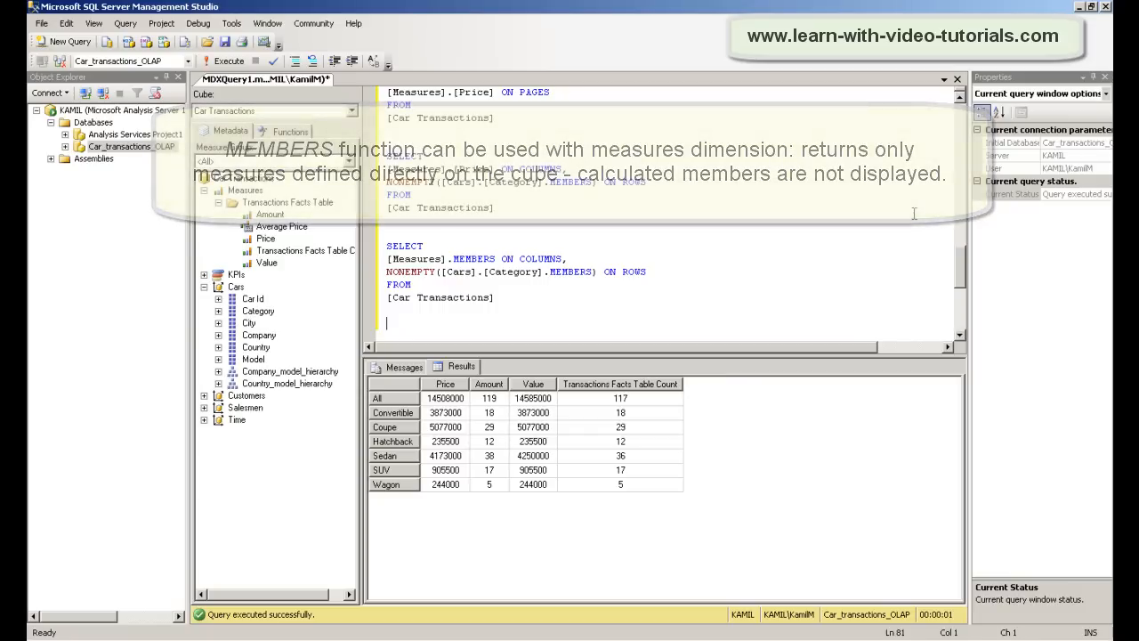
pyautogui.write('SELEC')
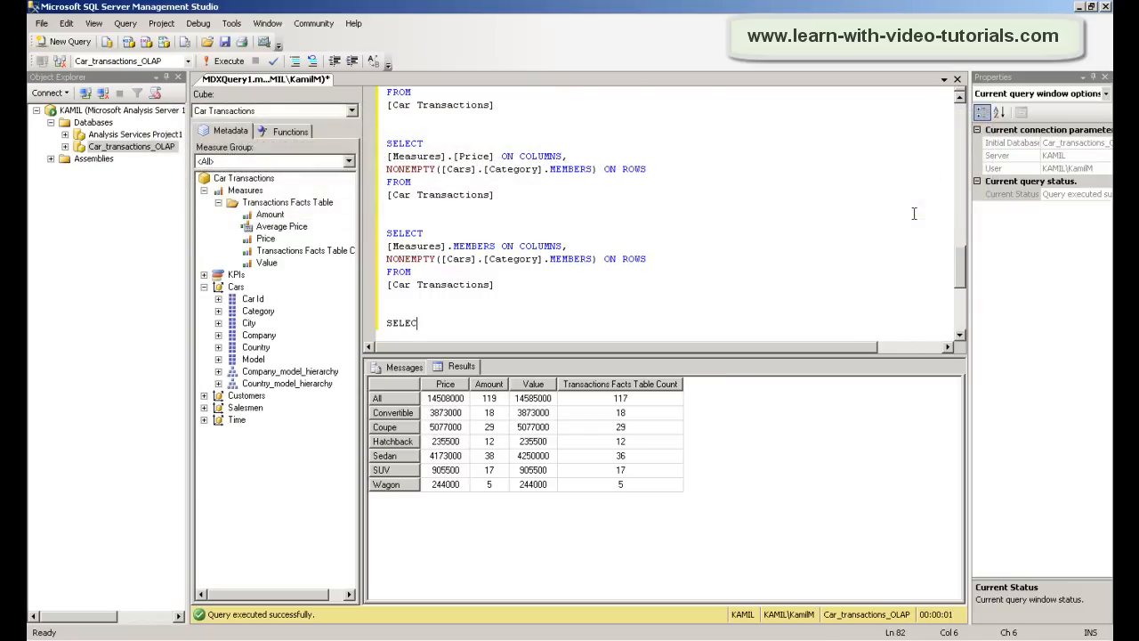
# Run ADDCALCULATEDMEMBERS([Measures].MEMBERS) on columns with NONEMPTY categories on rows, adding Average Price
pyautogui.write('ADDCALCULATEDMEMBE')
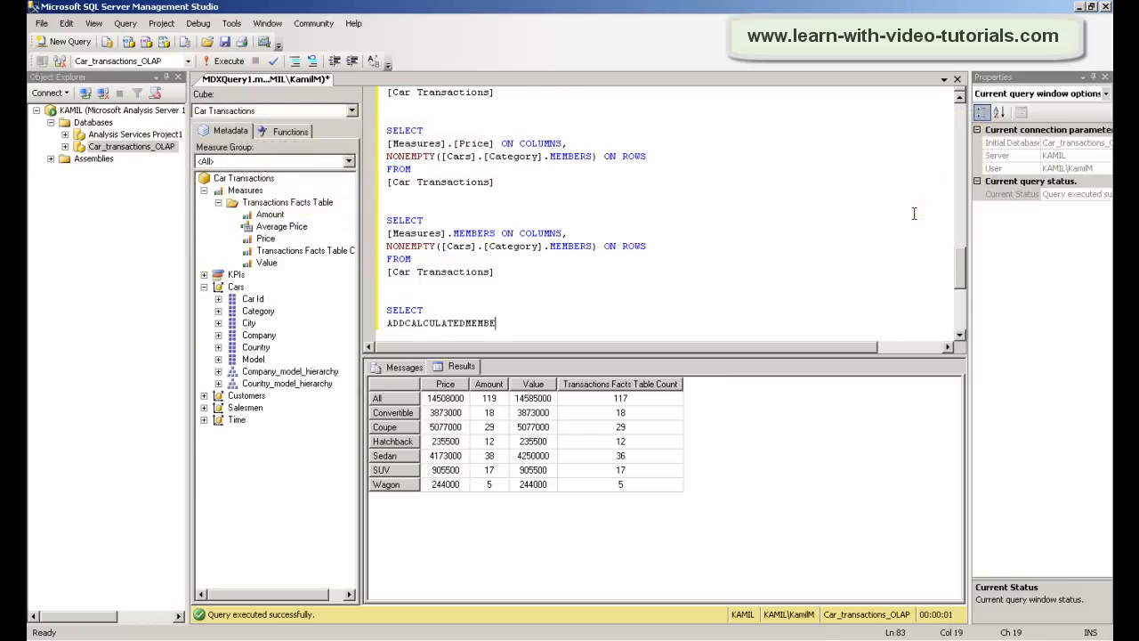
pyautogui.write('RS([Measures].MEMBERS) ON COLUMNS,')
pyautogui.write('NONEMPTY([Cars].[Categor')
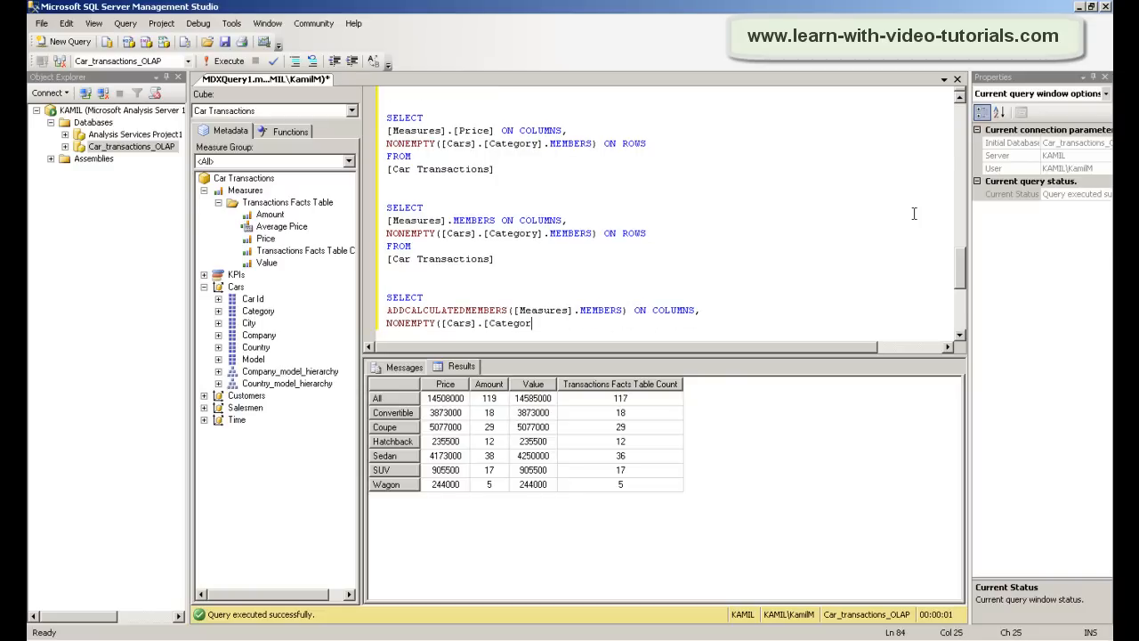
pyautogui.write('].MEMBERS) ON ROWS')
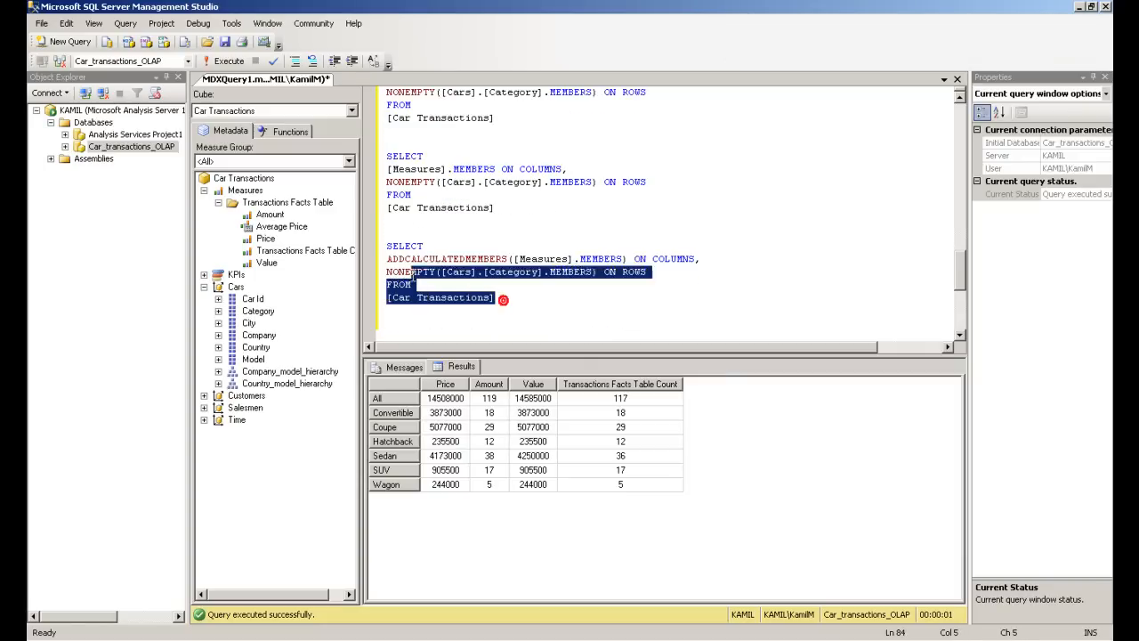
pyautogui.click(228, 60)
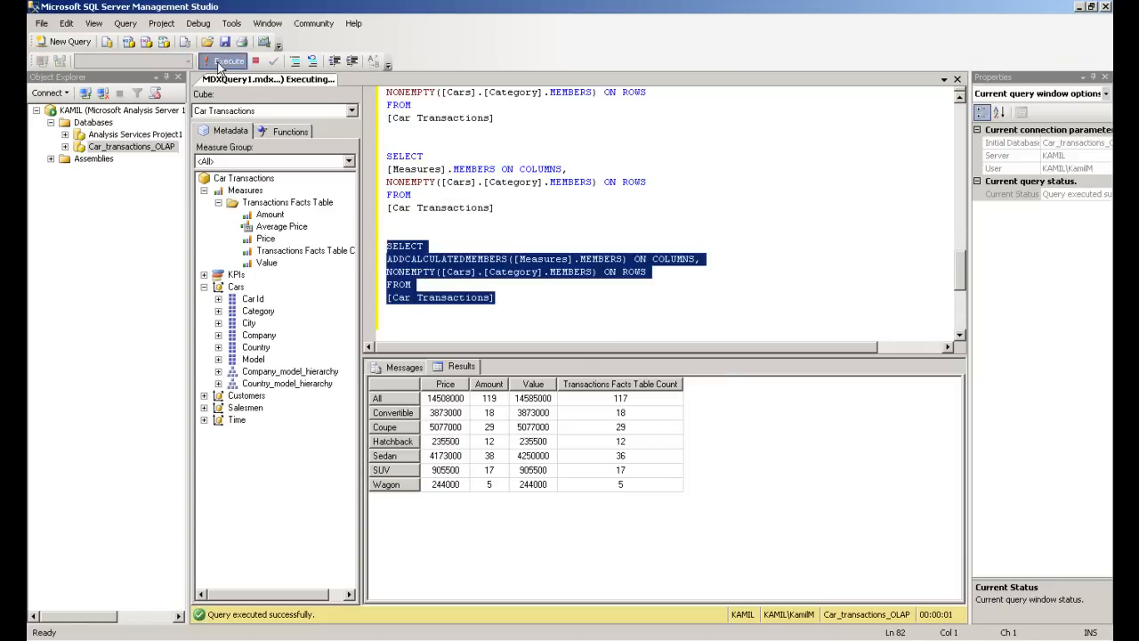
pyautogui.click(223, 61)
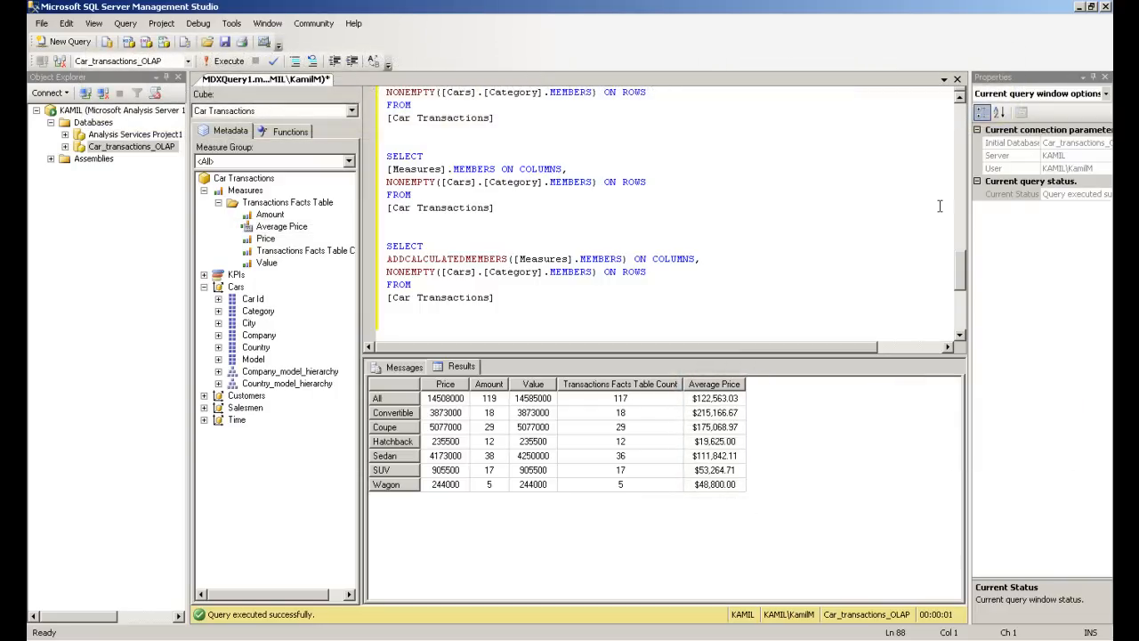
pyautogui.write('[')
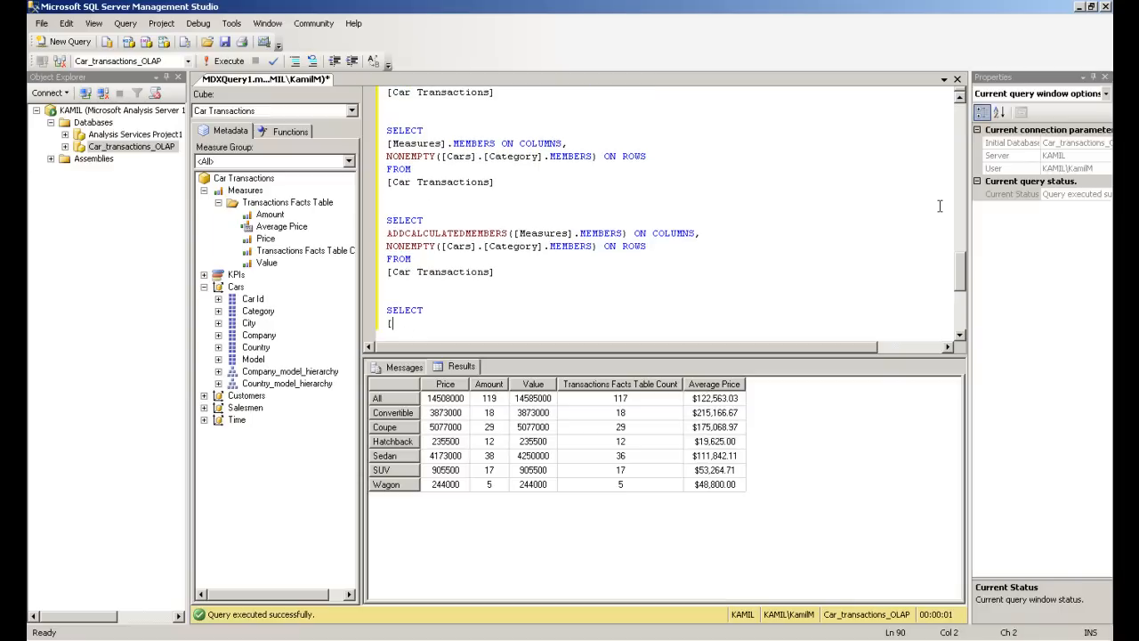
# Type a query with [Measures].ALLMEMBERS on columns and NONEMPTY([Cars].[Category].MEMBERS) on rows
pyautogui.write('[Measures].ALLMEMBERS ON COLUMNS,')
pyautogui.write('NONEMPT')
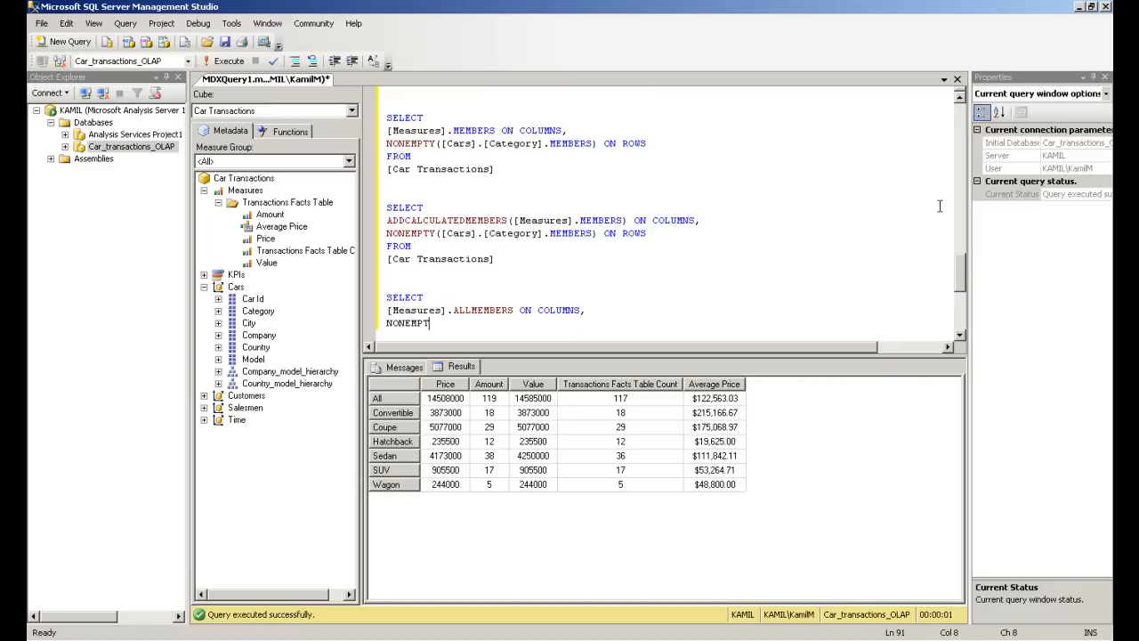
pyautogui.write('Y([Cars].[Category].MEMBERS) ON ROWS')
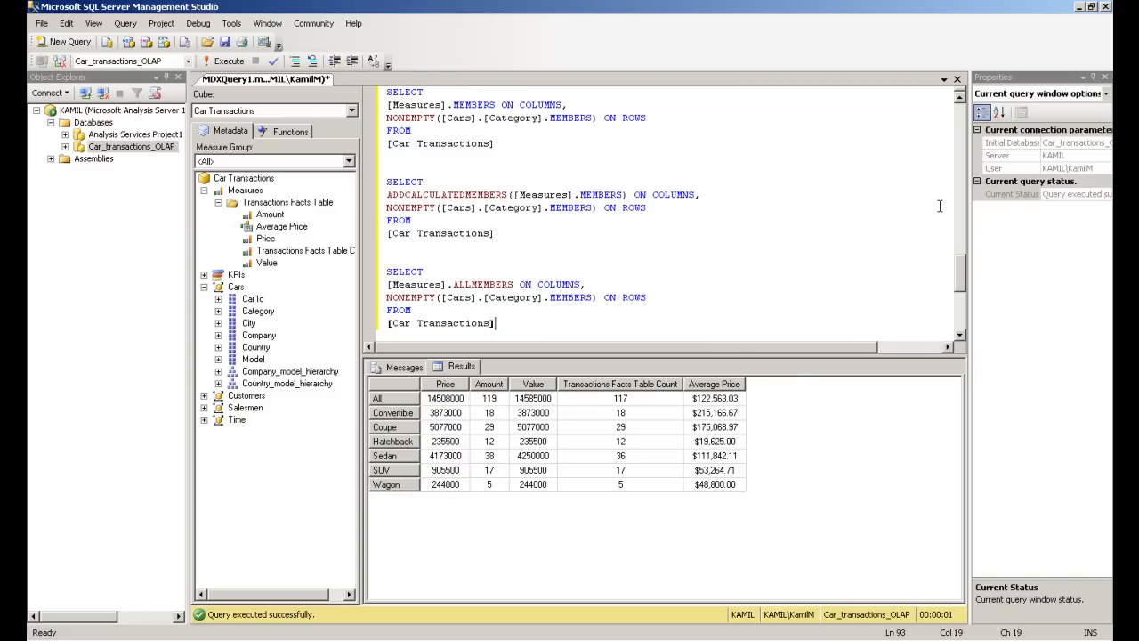
pyautogui.scroll(-3)
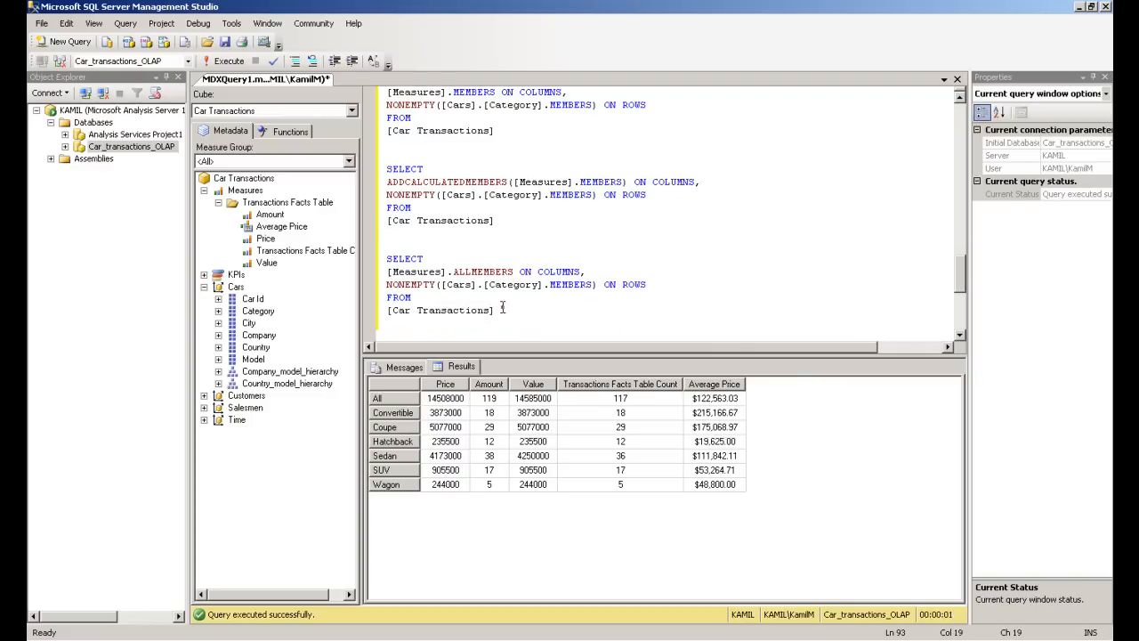